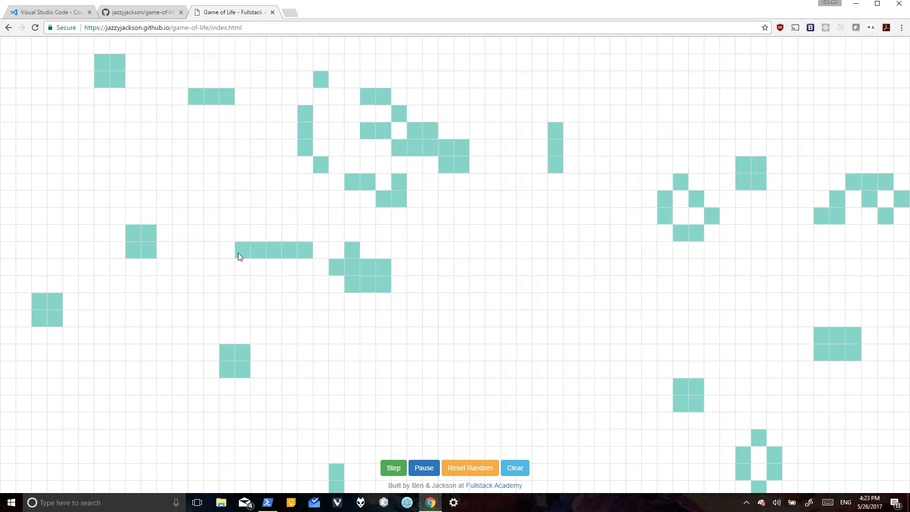
# Step: Look over the game-of-life repo, the VS Code download page and the running Game of Life demo
pyautogui.click(394, 468)
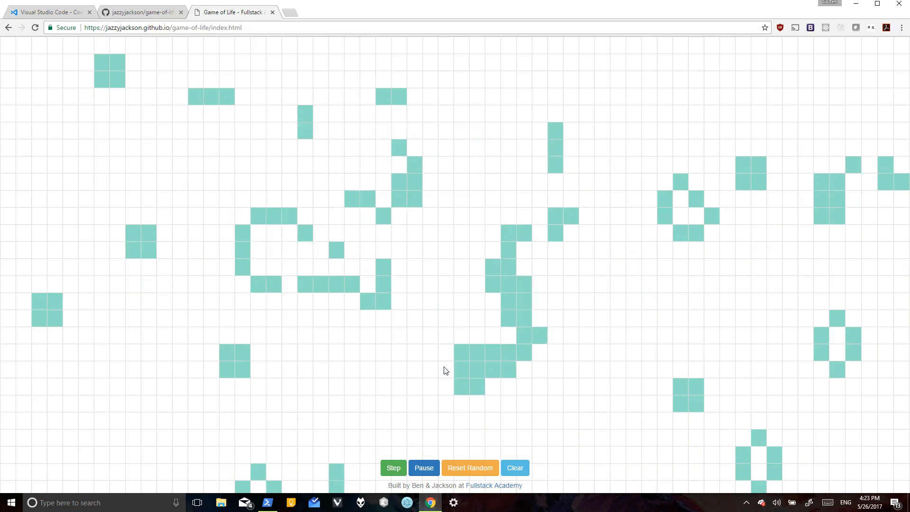
pyautogui.click(393, 468)
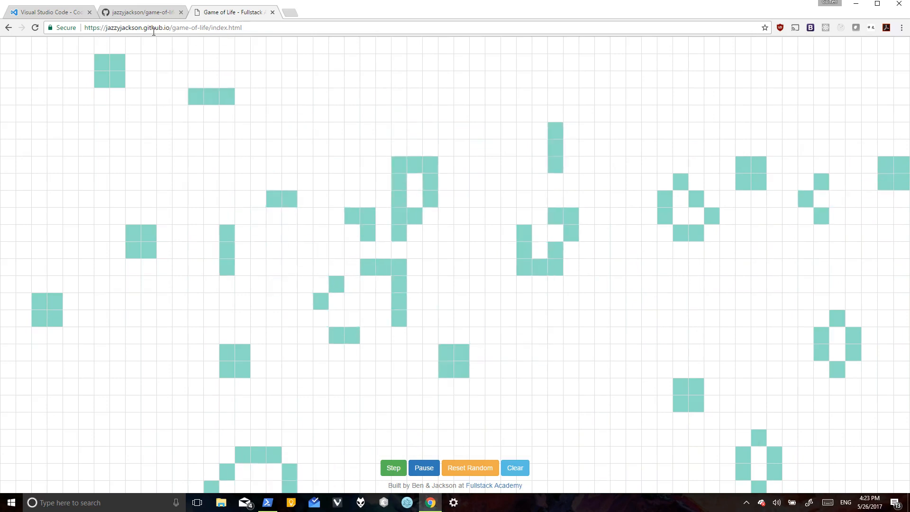
pyautogui.click(142, 9)
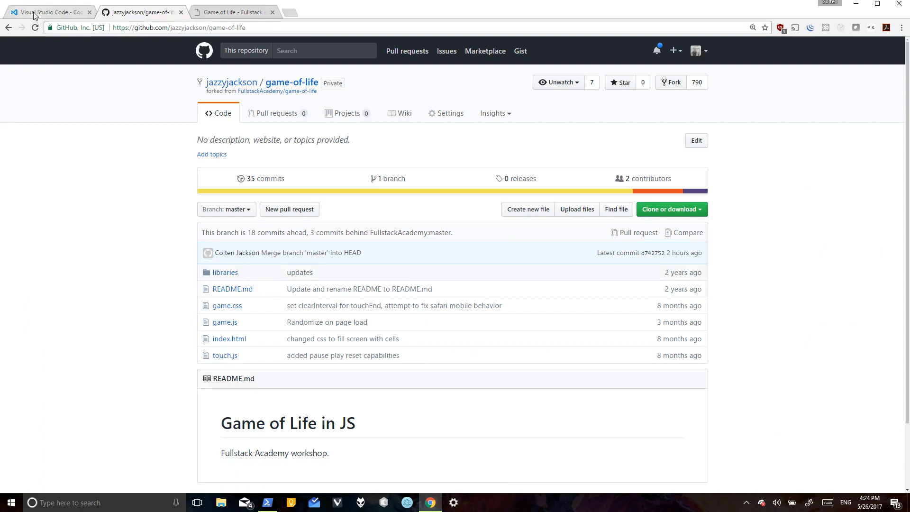
pyautogui.click(45, 9)
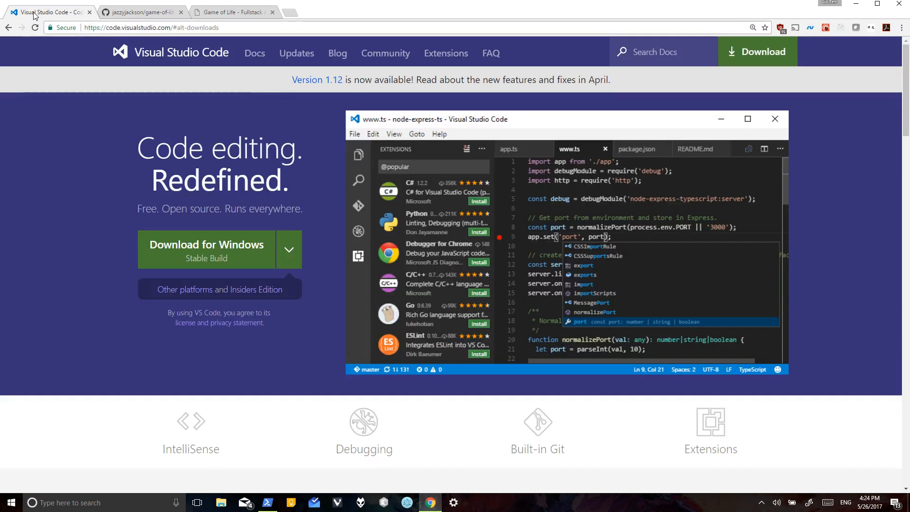
pyautogui.moveTo(74, 145)
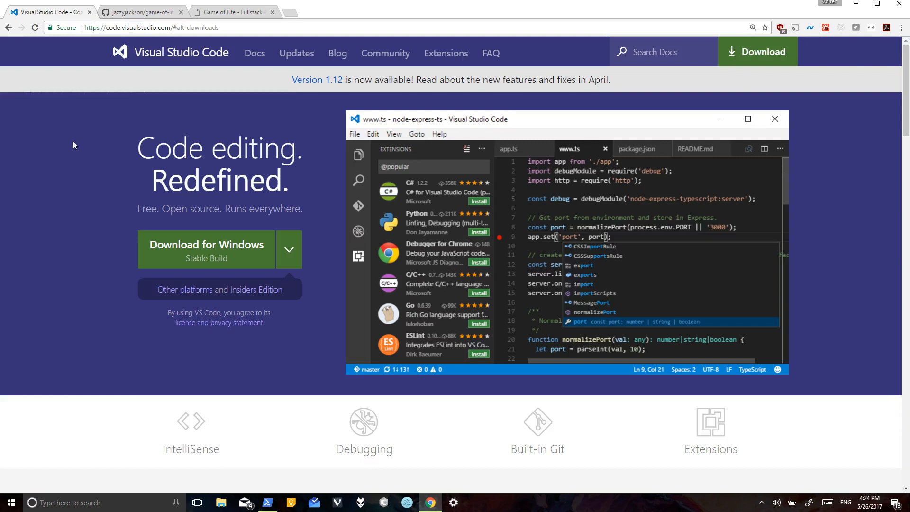
pyautogui.moveTo(80, 137)
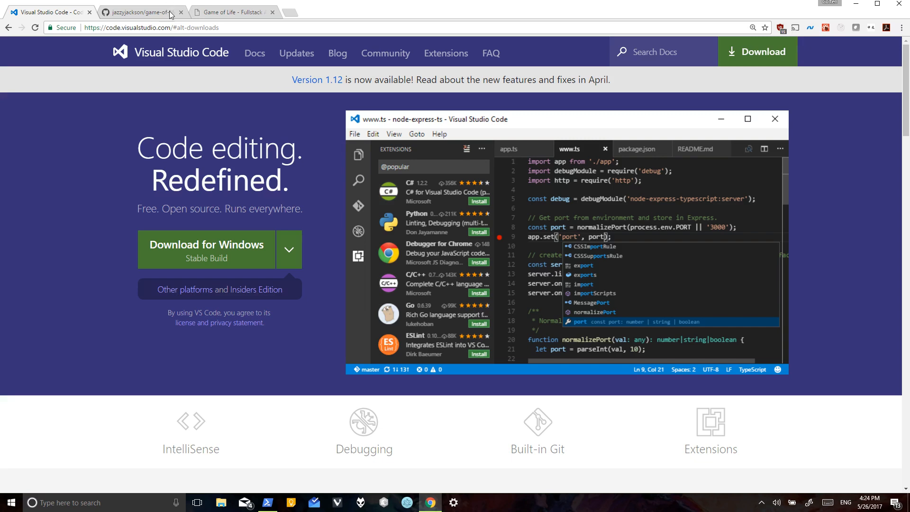
pyautogui.click(236, 13)
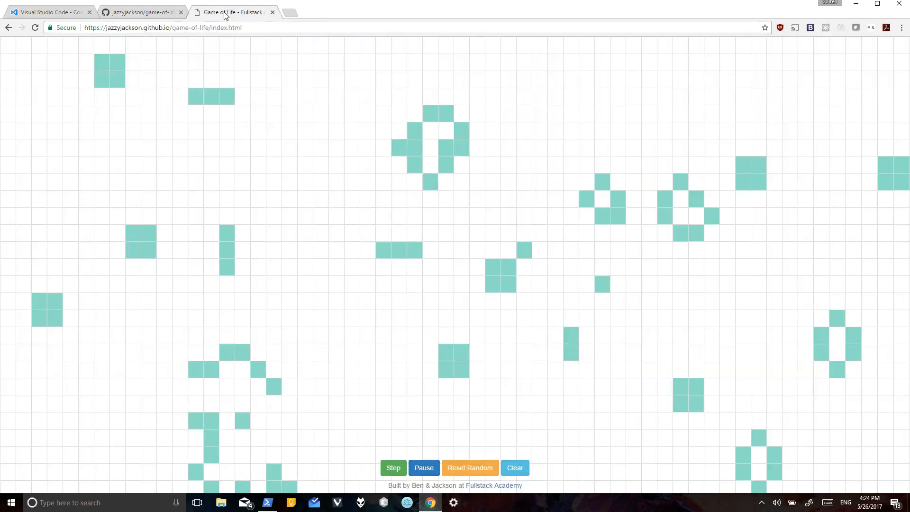
pyautogui.click(394, 468)
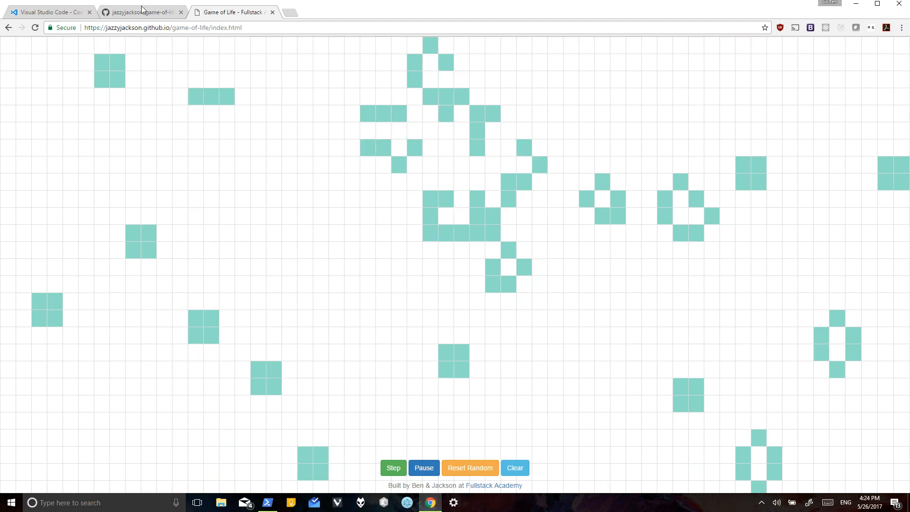
# Step: Select and copy the game-of-life repository's HTTPS clone address
pyautogui.click(142, 10)
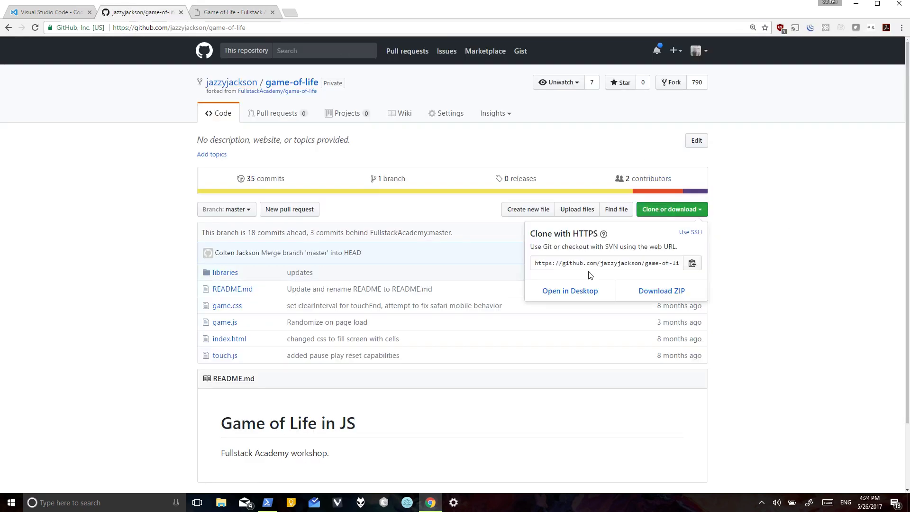
pyautogui.click(606, 263)
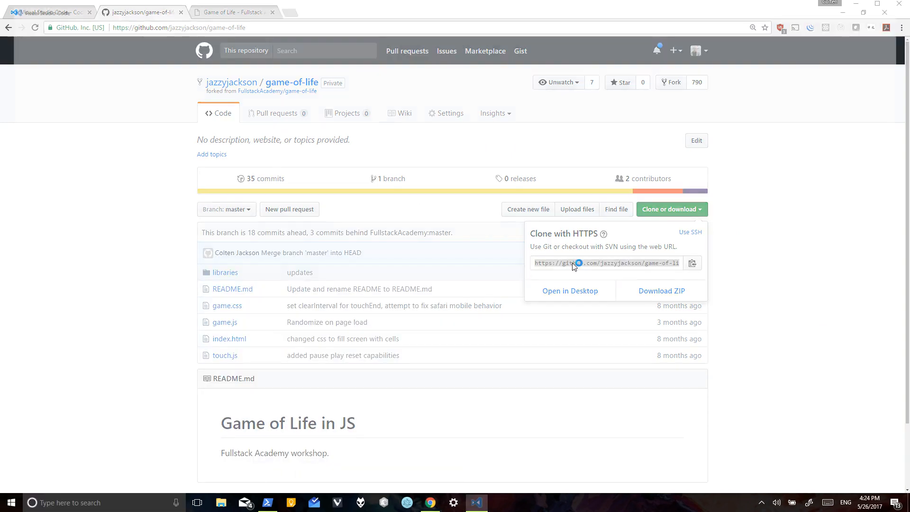
pyautogui.click(477, 503)
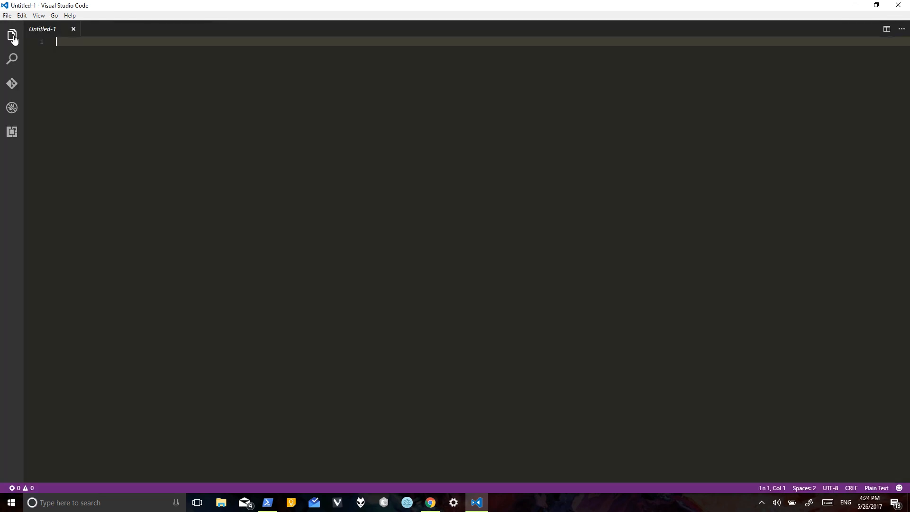
# Step: Show the Explorer sidebar and open the integrated terminal at the home directory
pyautogui.click(12, 35)
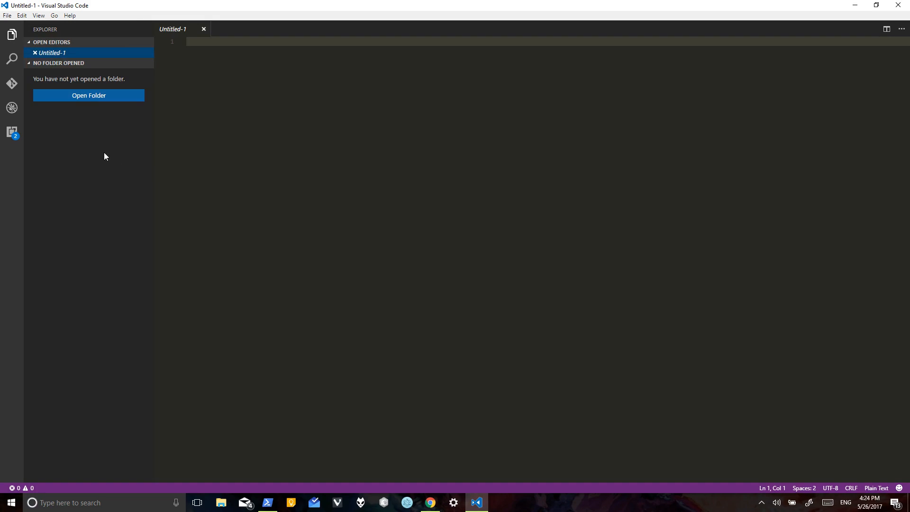
pyautogui.moveTo(12, 6)
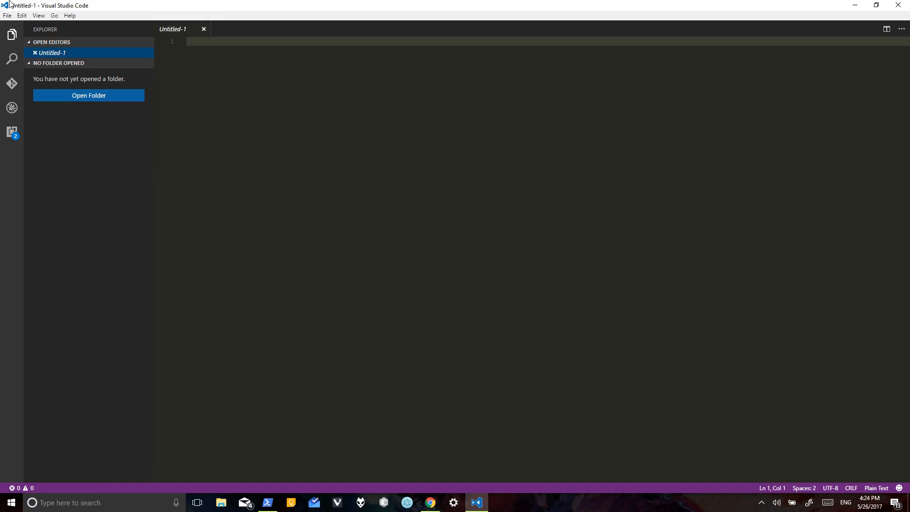
pyautogui.moveTo(150, 233)
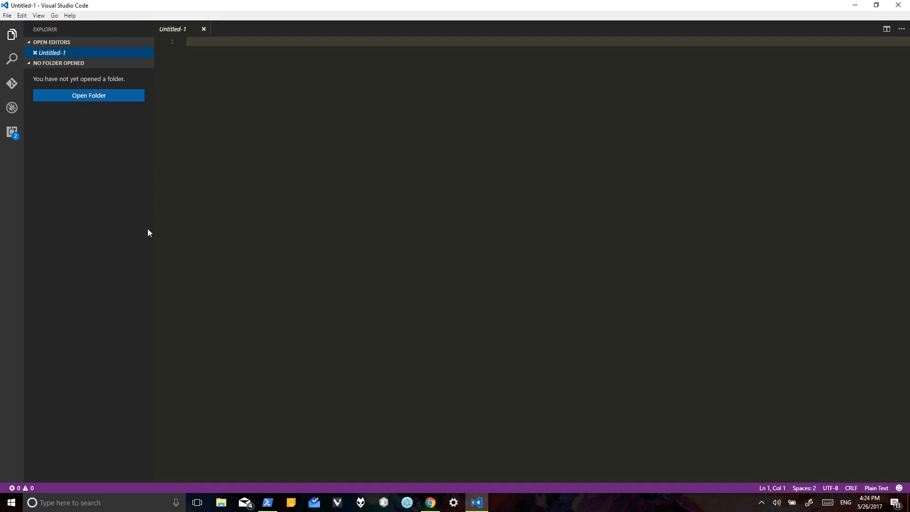
pyautogui.press('ctrl+`')
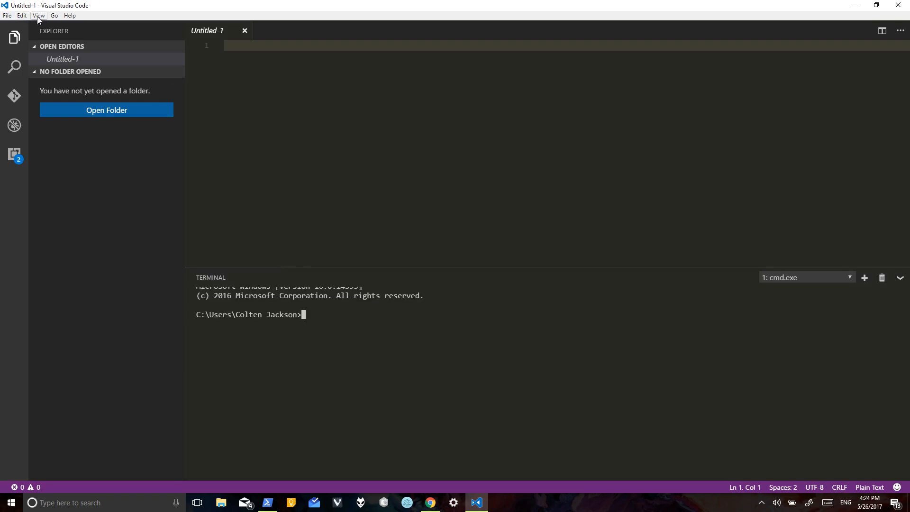
pyautogui.click(37, 15)
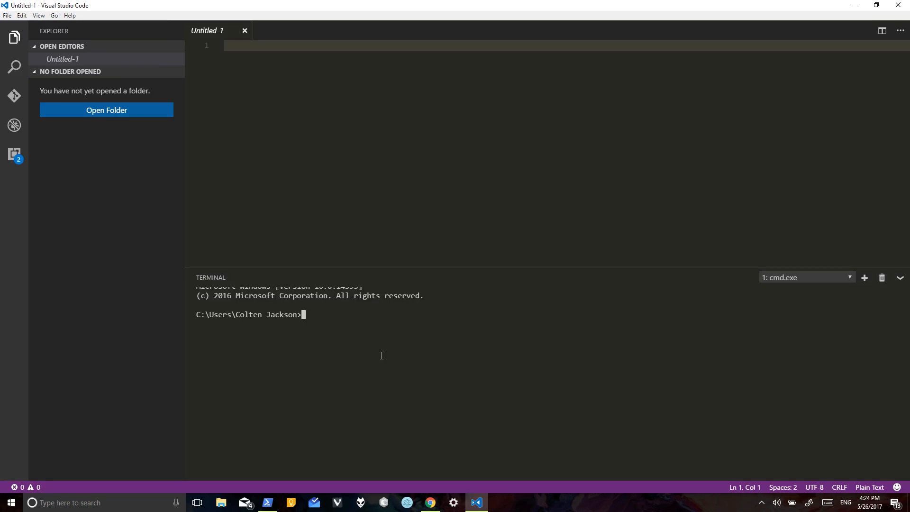
pyautogui.write('git')
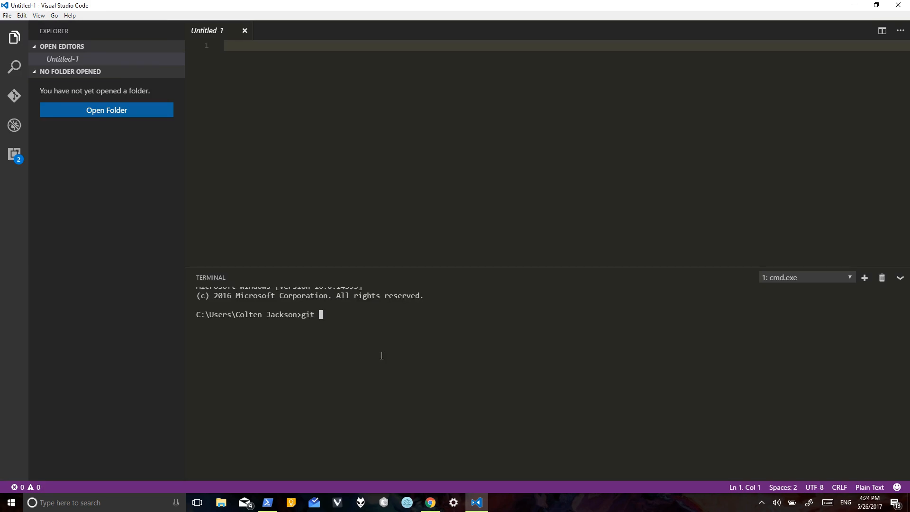
pyautogui.write('clone')
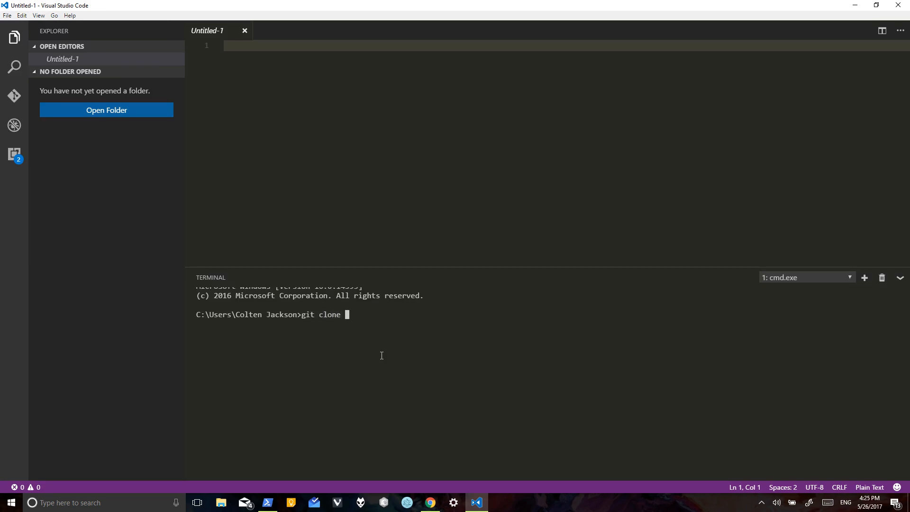
pyautogui.write('https://github.com/jazzyjackson/game-of-life.git')
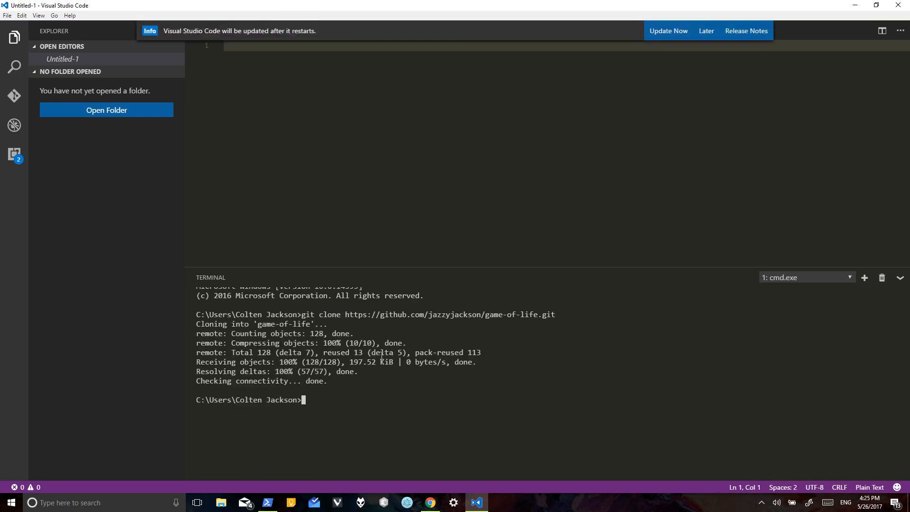
pyautogui.moveTo(707, 30)
pyautogui.write('cd')
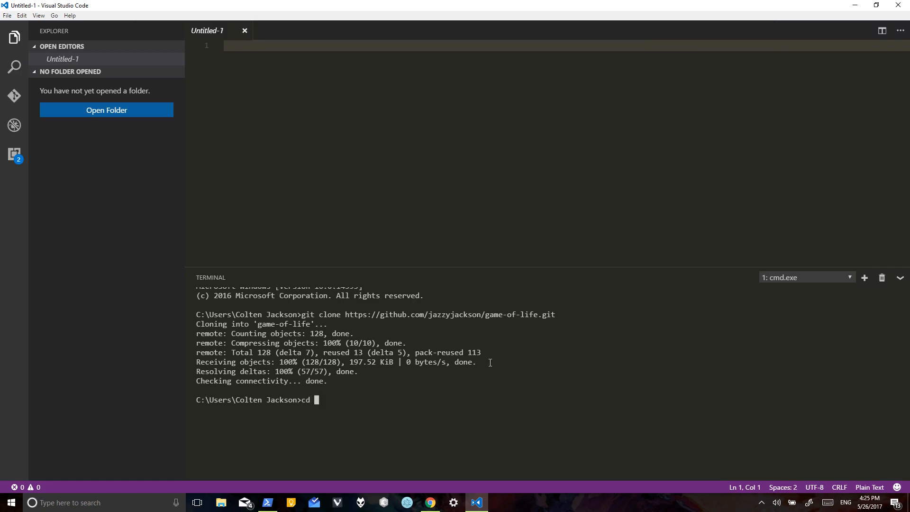
pyautogui.write('game-of-l')
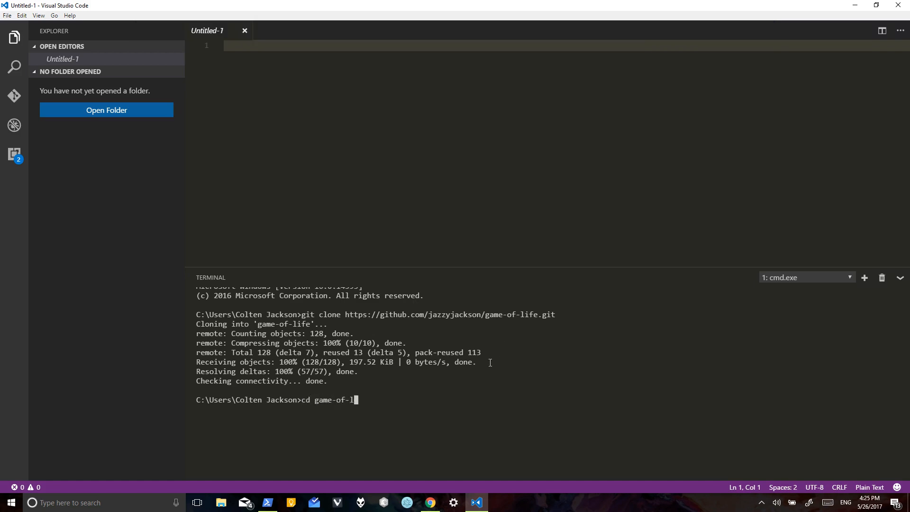
pyautogui.press('Enter')
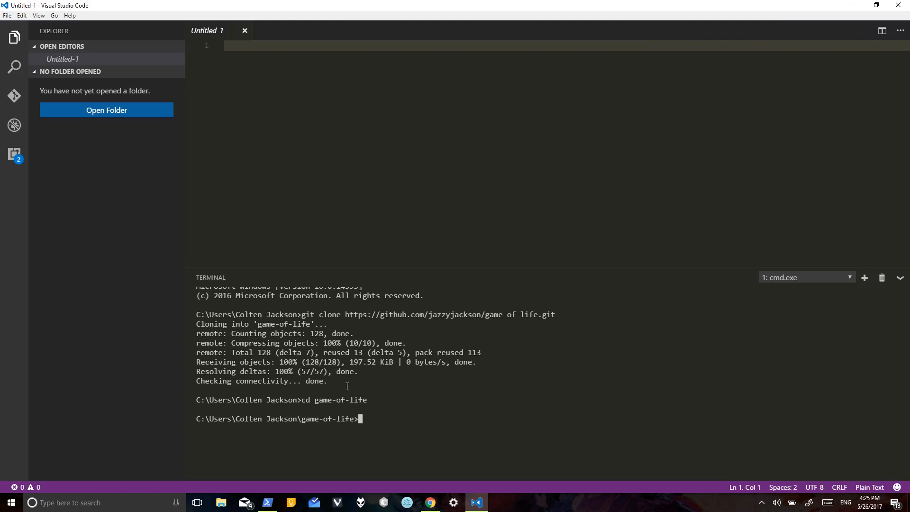
pyautogui.moveTo(899, 279)
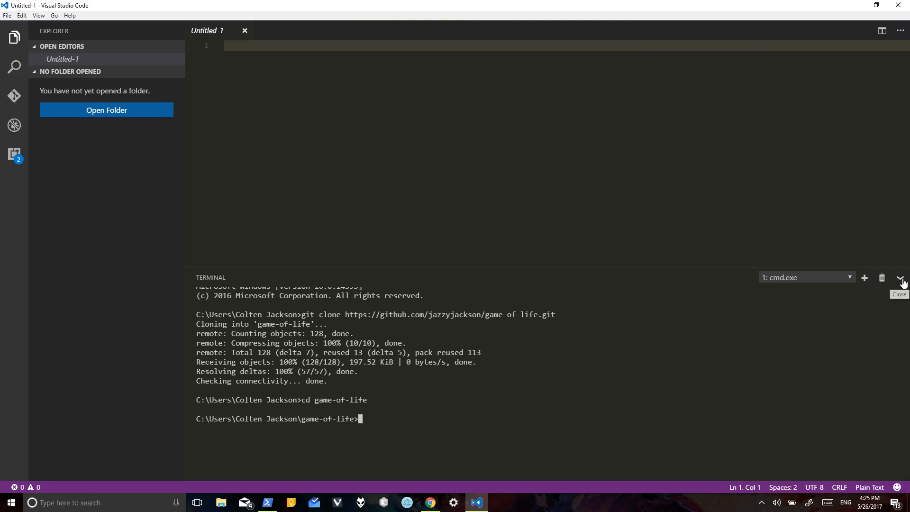
pyautogui.moveTo(349, 299)
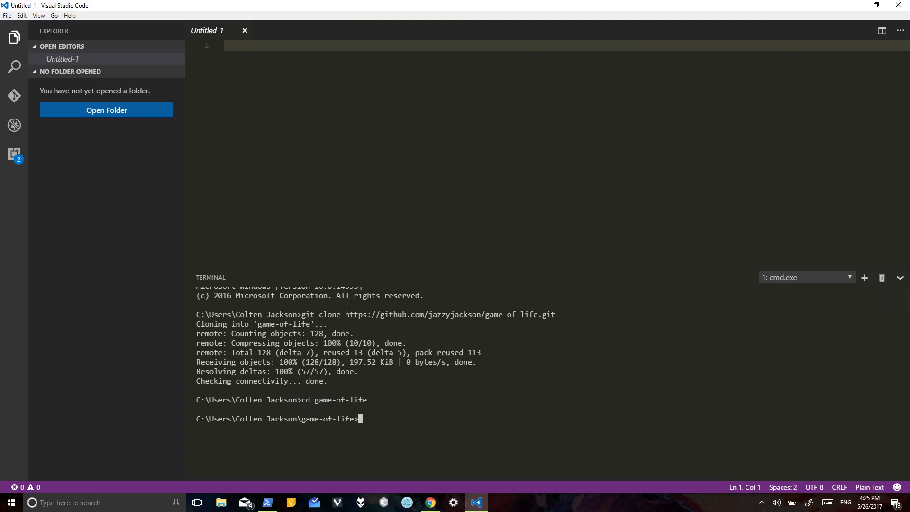
pyautogui.moveTo(106, 112)
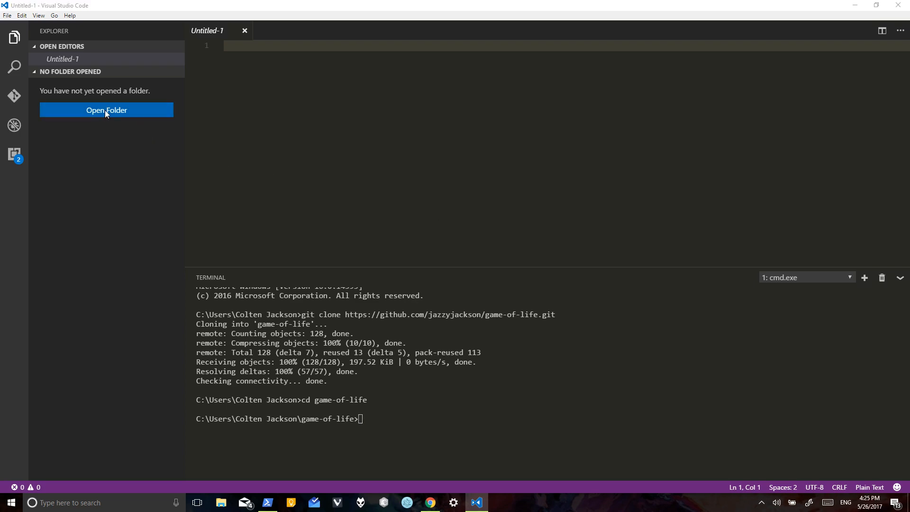
# Step: Open the cloned game-of-life folder as the workspace and load game.js
pyautogui.click(106, 110)
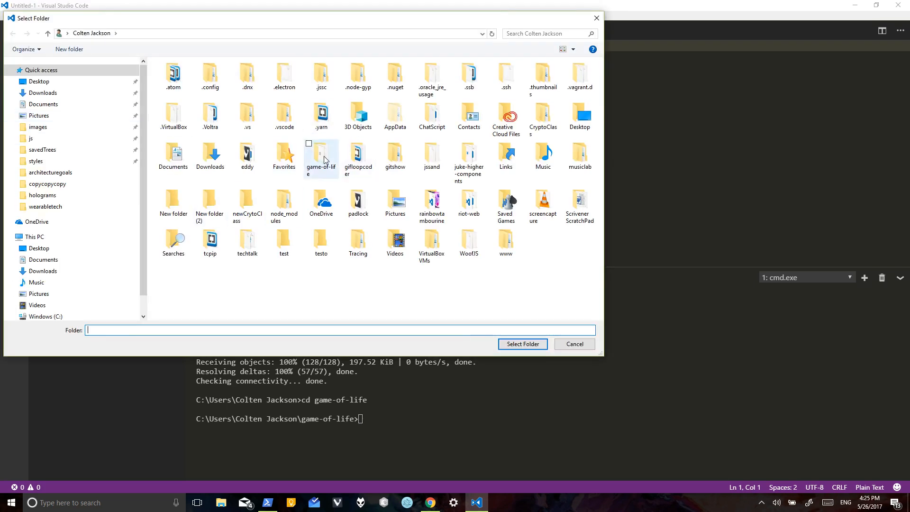
pyautogui.doubleClick(321, 157)
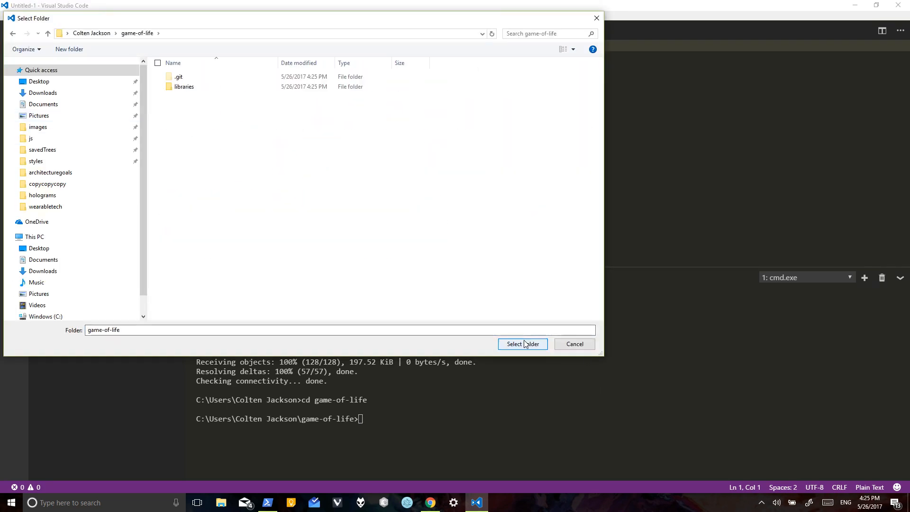
pyautogui.click(522, 344)
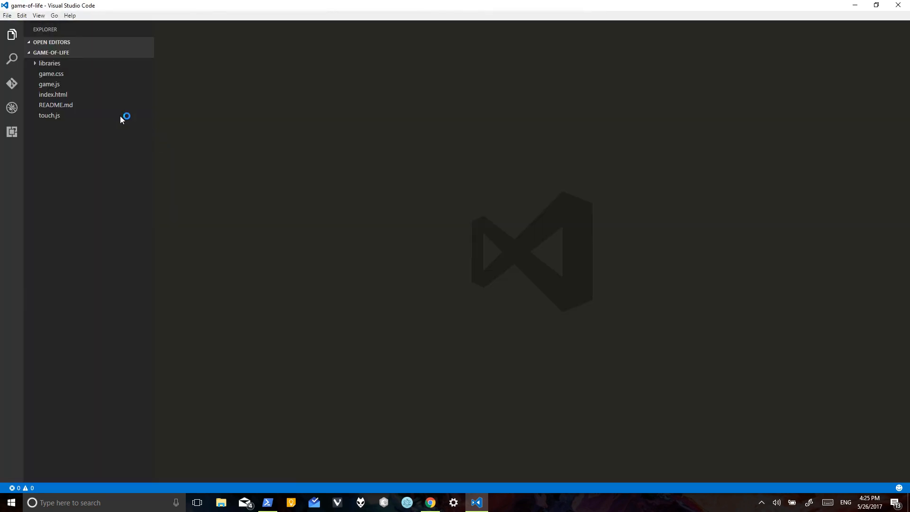
pyautogui.click(49, 94)
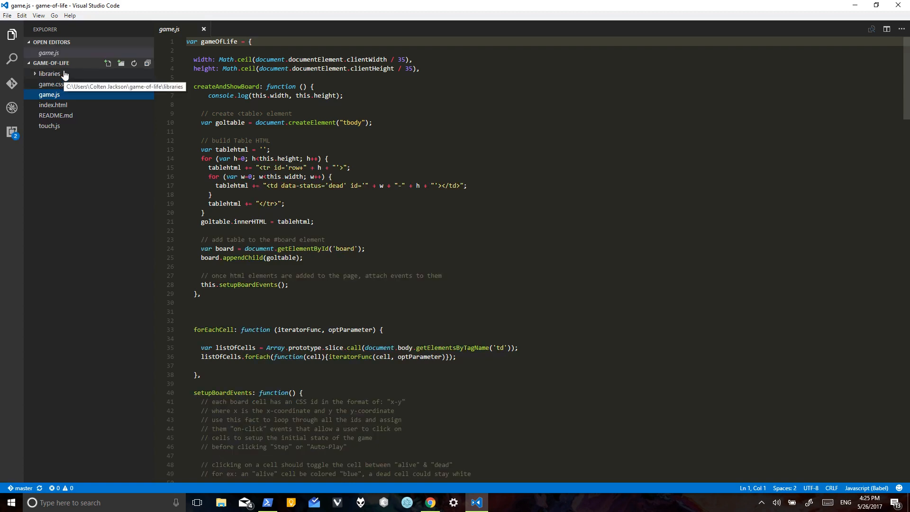
pyautogui.click(50, 73)
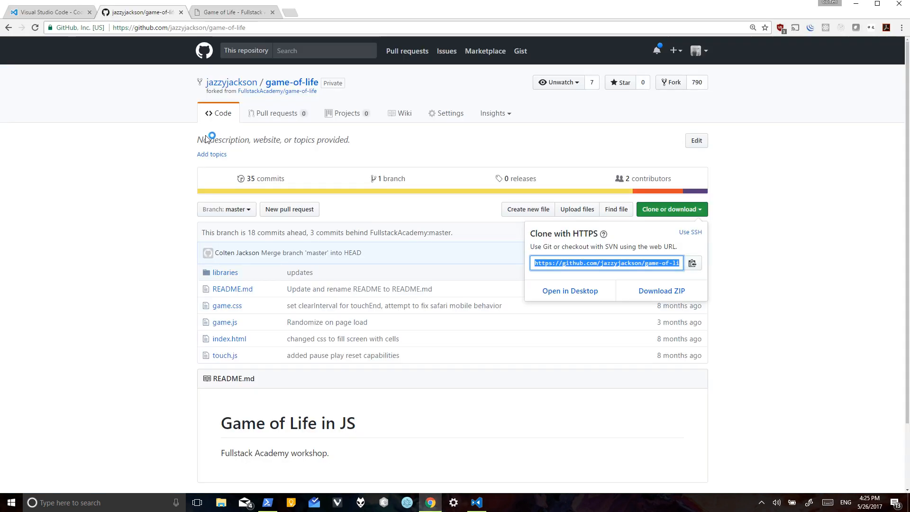
# Step: View index.html's Step, Play, Reset Random and Clear buttons, then return to the browser
pyautogui.click(476, 503)
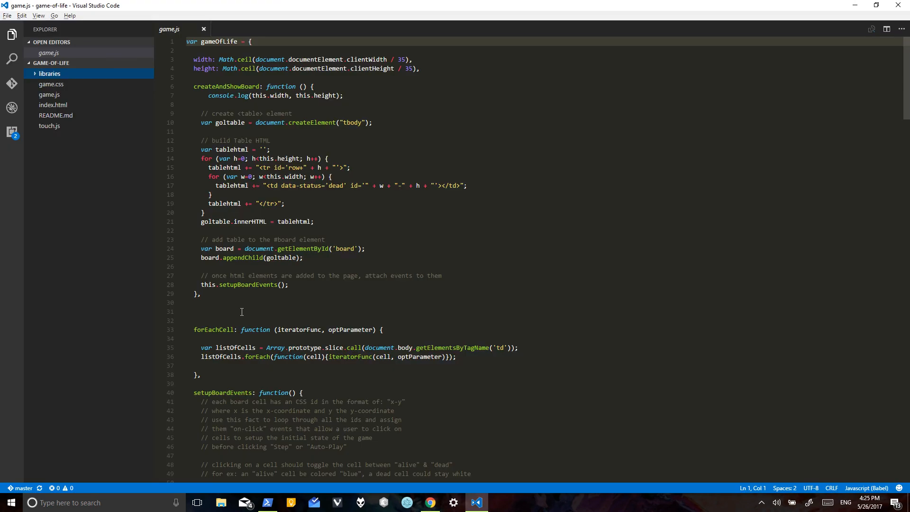
pyautogui.click(53, 105)
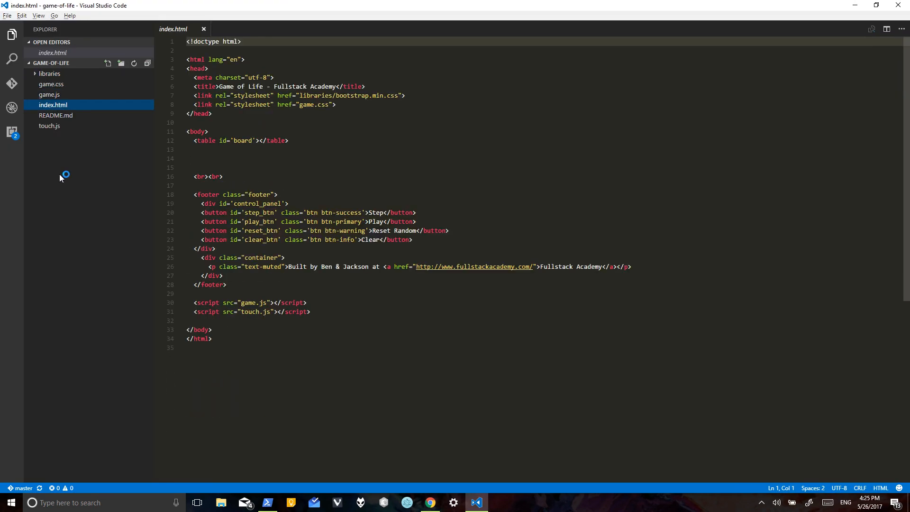
pyautogui.click(430, 502)
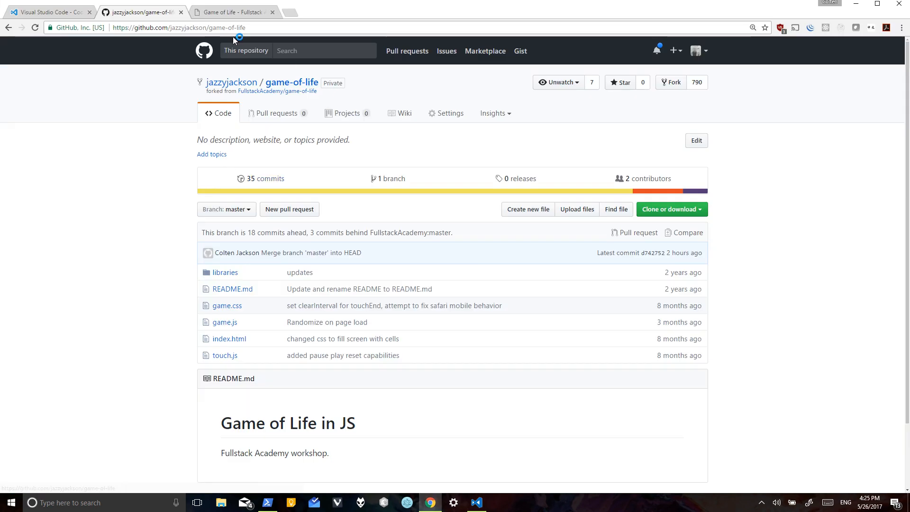
pyautogui.click(236, 12)
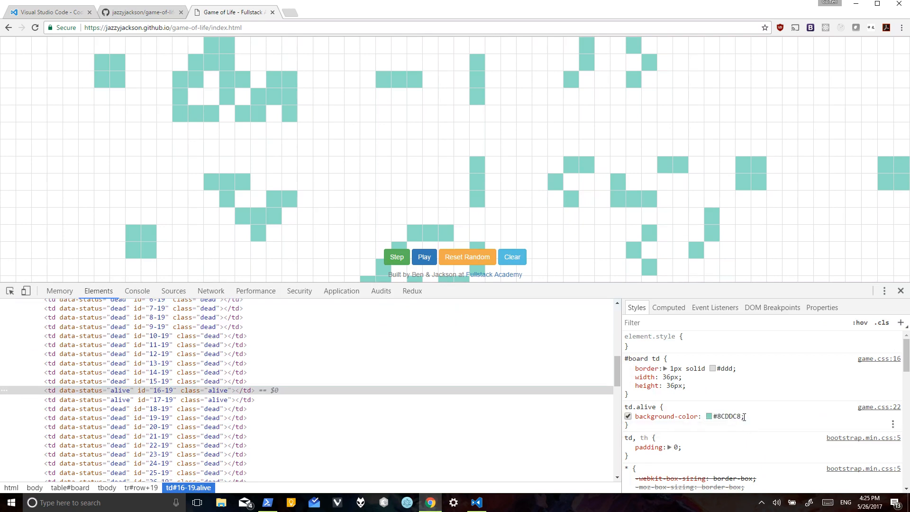
# Step: Recolor alive cells to #4979df with the DevTools colour picker
pyautogui.click(713, 416)
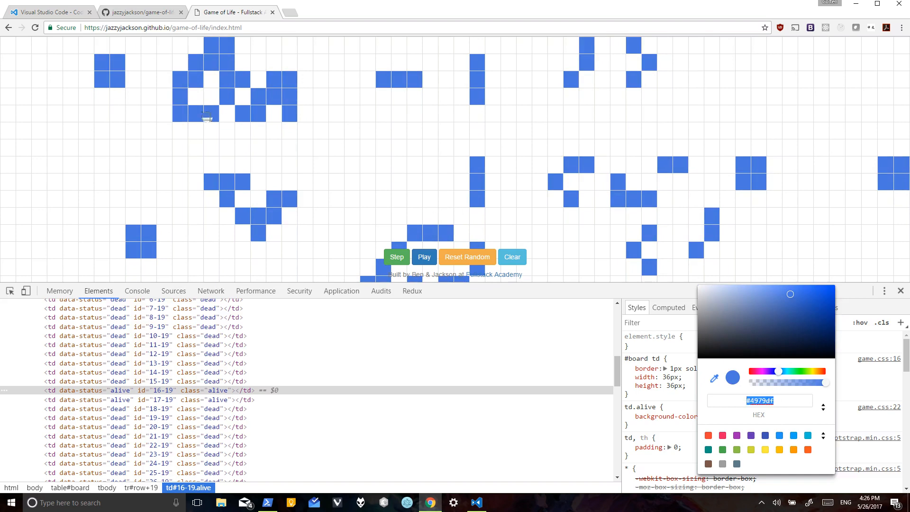
pyautogui.click(476, 503)
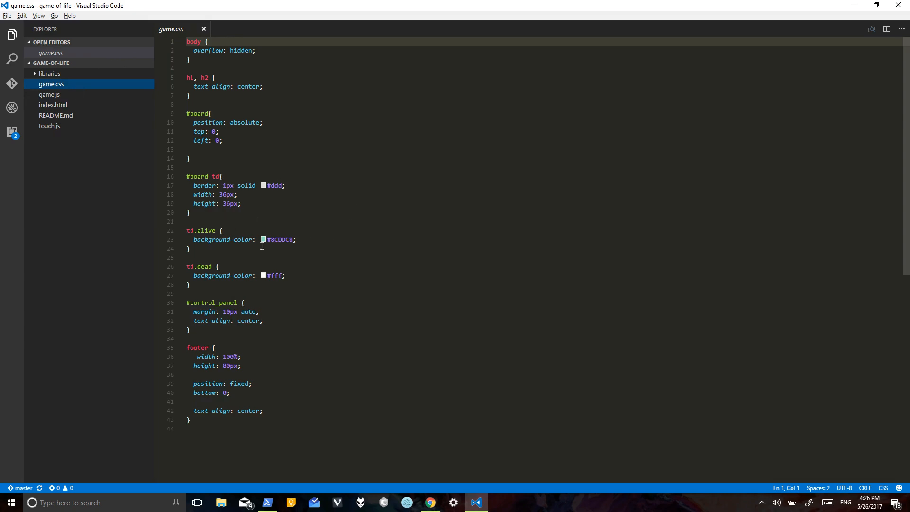
# Step: Replace td.alive's #8CDDC8 with #4979df in game.css and save
pyautogui.write('4979df')
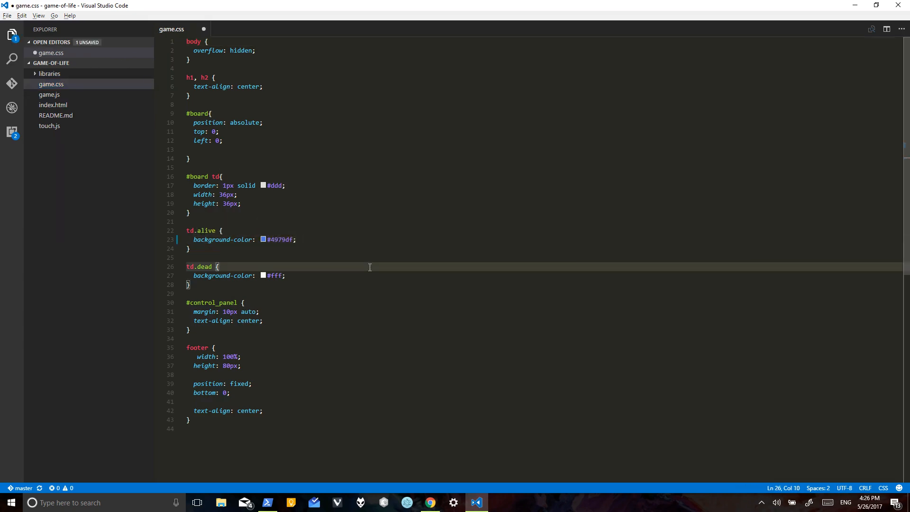
pyautogui.press('Ctrl+s')
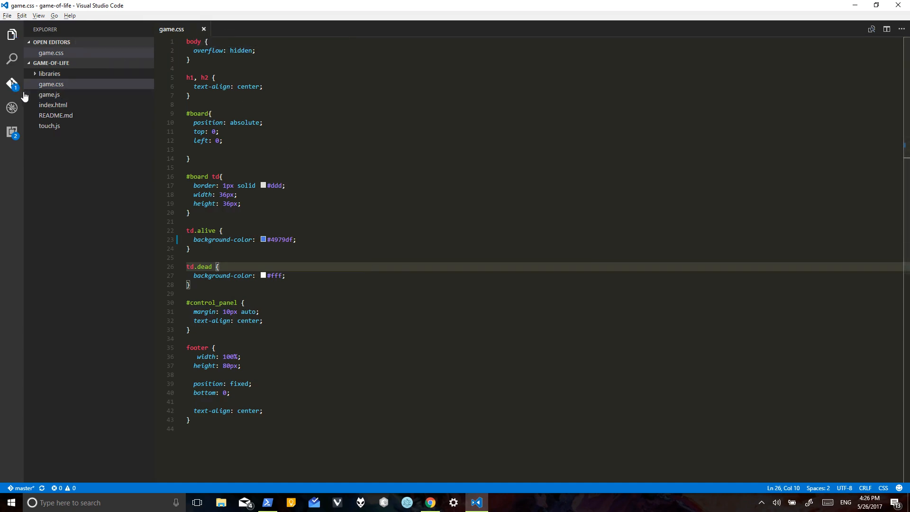
# Step: Open the Git view and diff game.css, old #8CDDC8 against #4979df
pyautogui.click(11, 82)
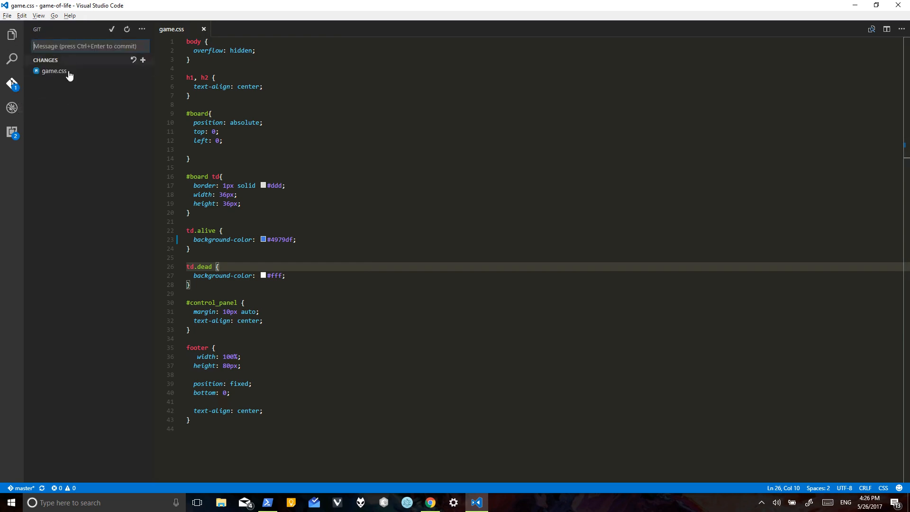
pyautogui.click(55, 71)
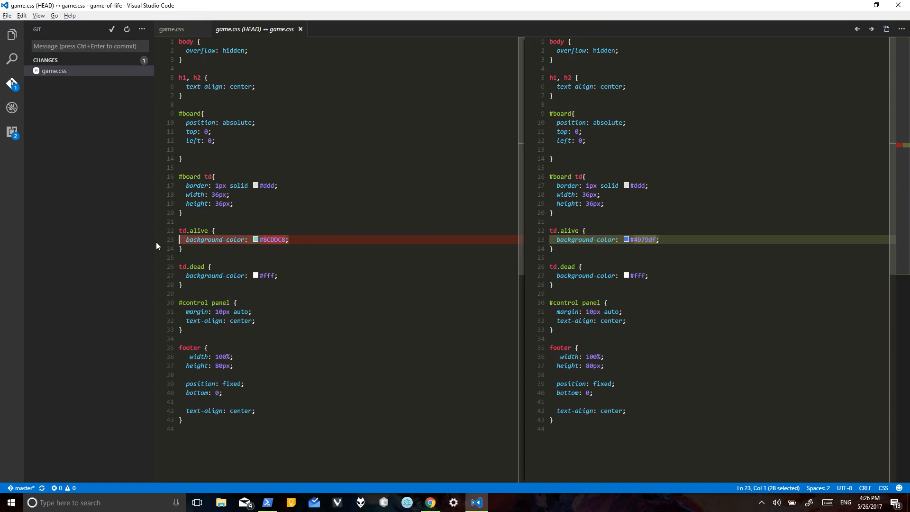
pyautogui.moveTo(67, 73)
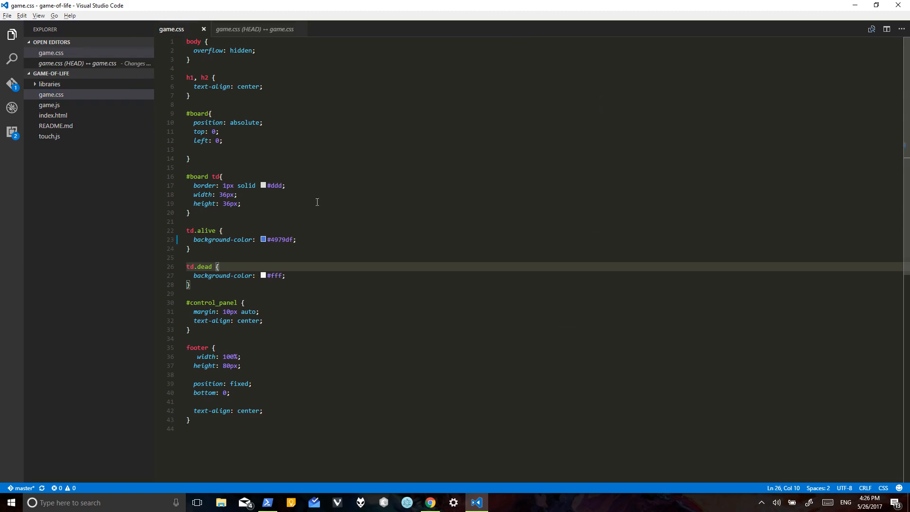
pyautogui.moveTo(79, 166)
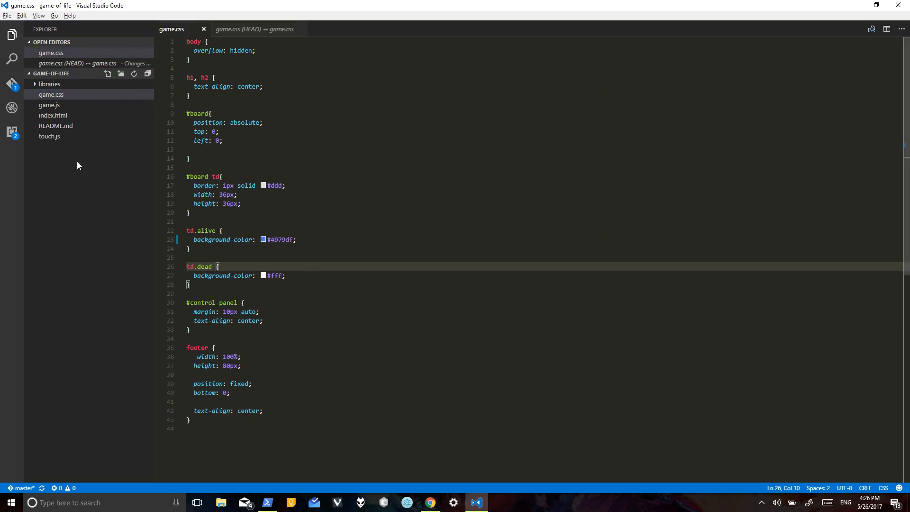
# Step: Reorder index.html's buttons to Reset Random, Clear, Step, Play
pyautogui.click(53, 115)
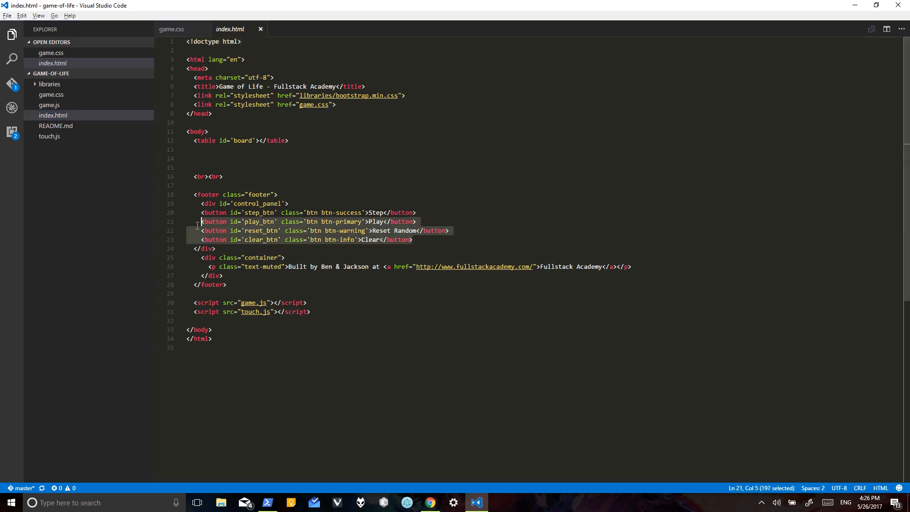
pyautogui.press('Delete')
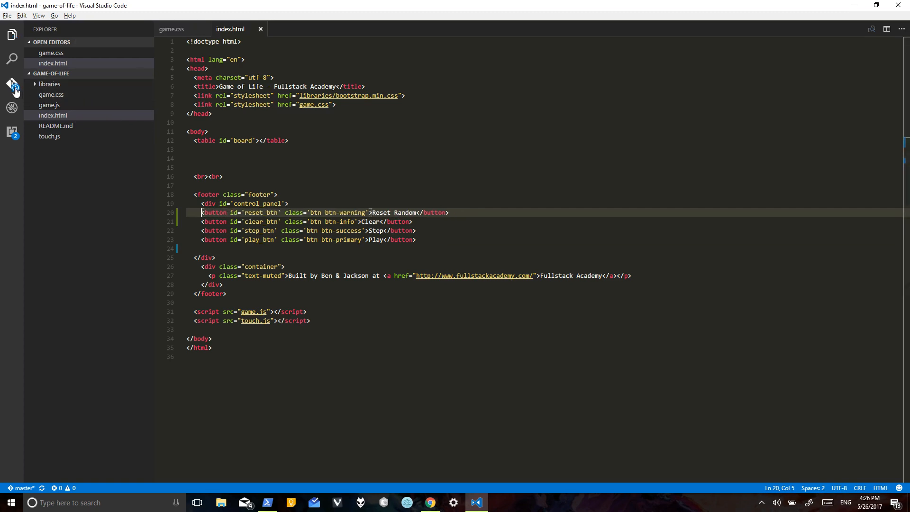
# Step: Review the index.html and game.css diffs in the Git view
pyautogui.click(11, 87)
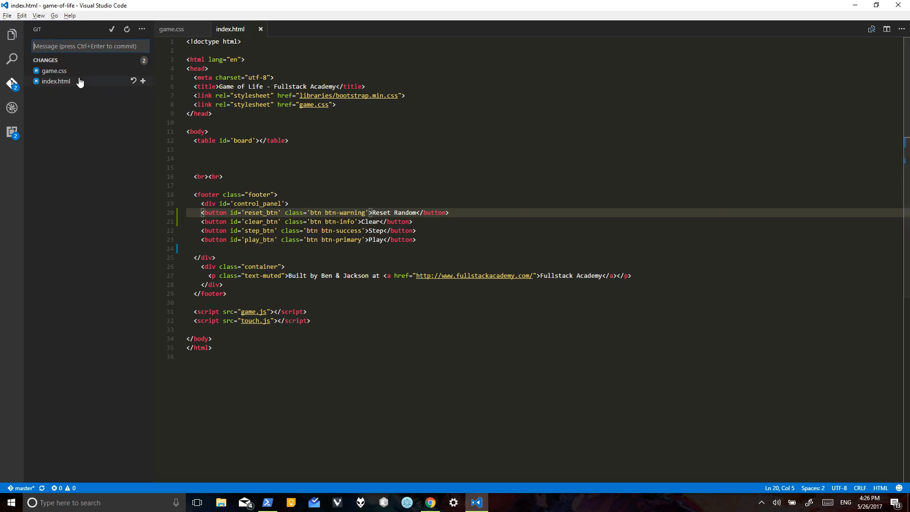
pyautogui.click(56, 81)
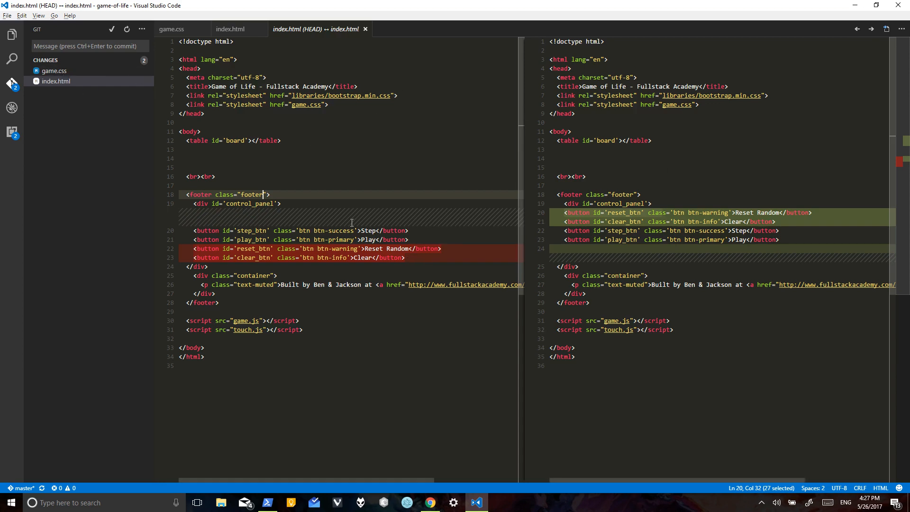
pyautogui.click(52, 70)
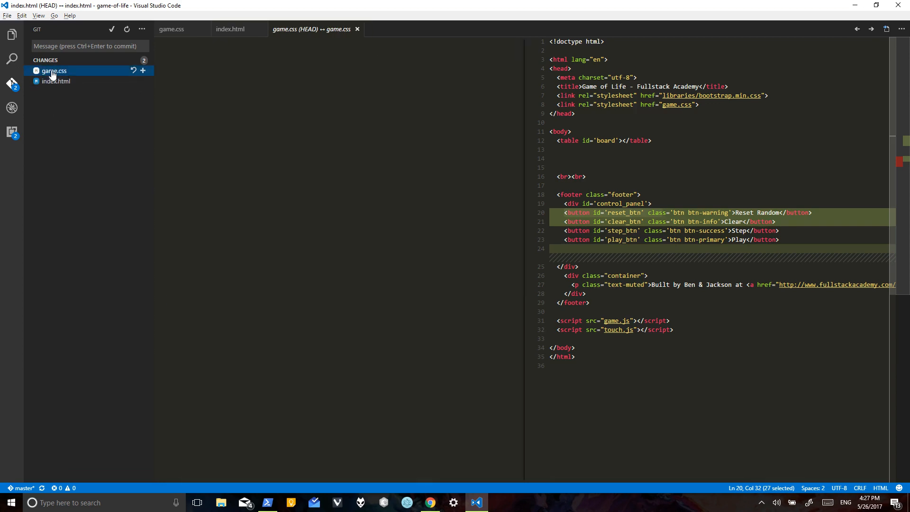
pyautogui.click(53, 70)
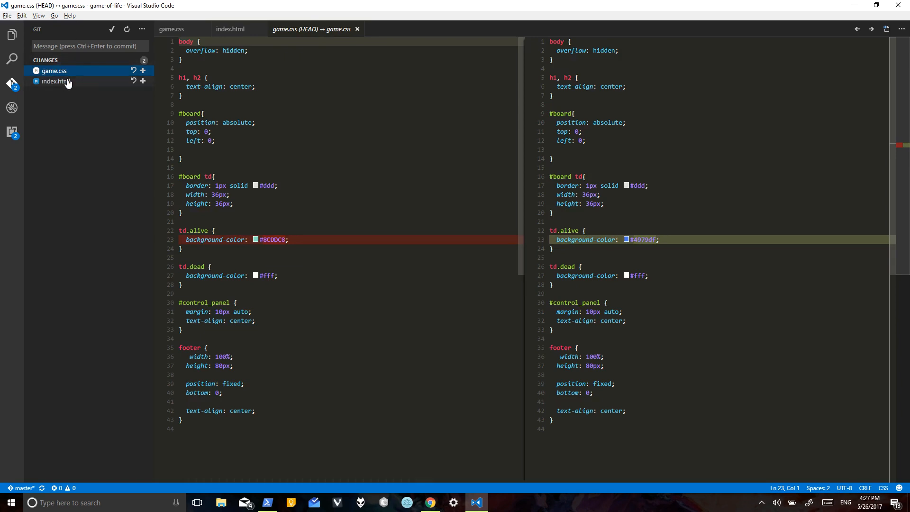
pyautogui.click(56, 81)
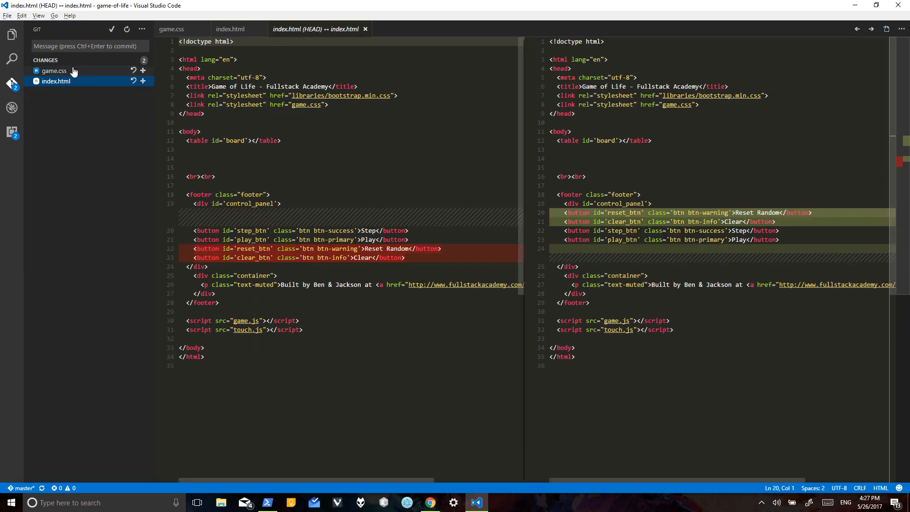
pyautogui.click(52, 70)
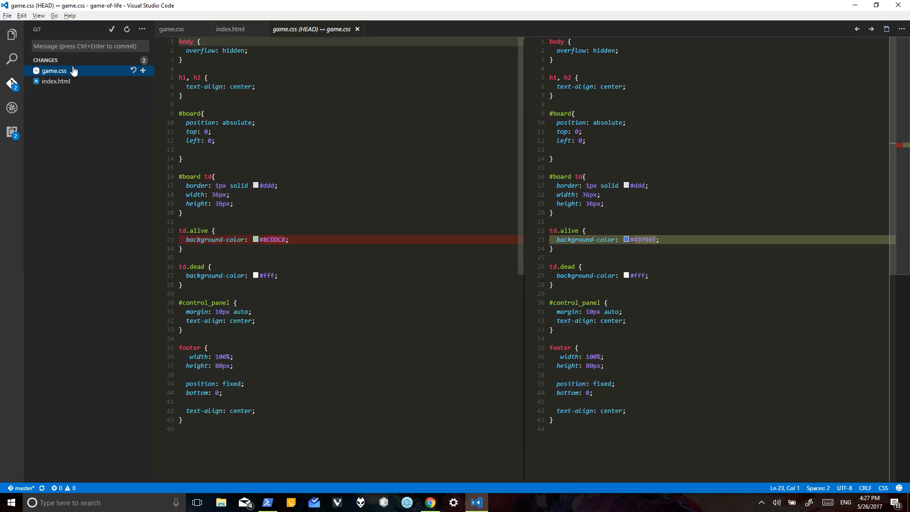
pyautogui.moveTo(134, 81)
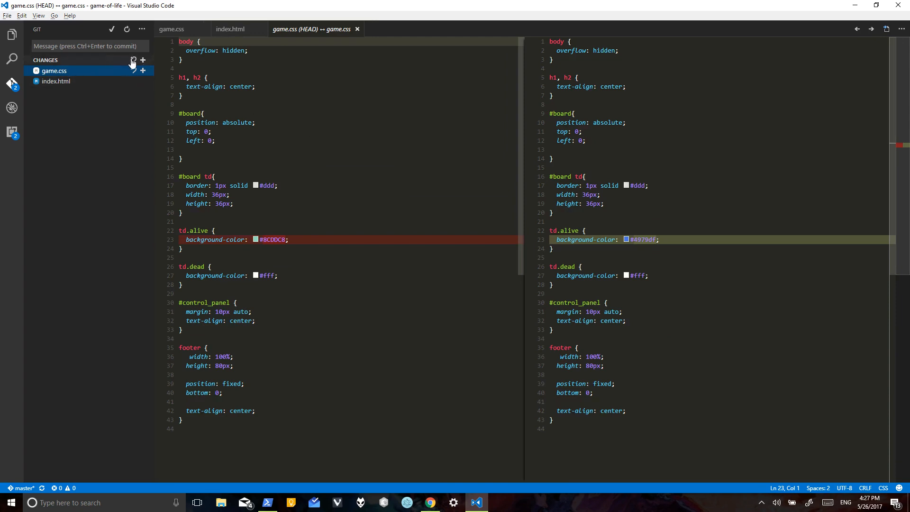
pyautogui.moveTo(144, 60)
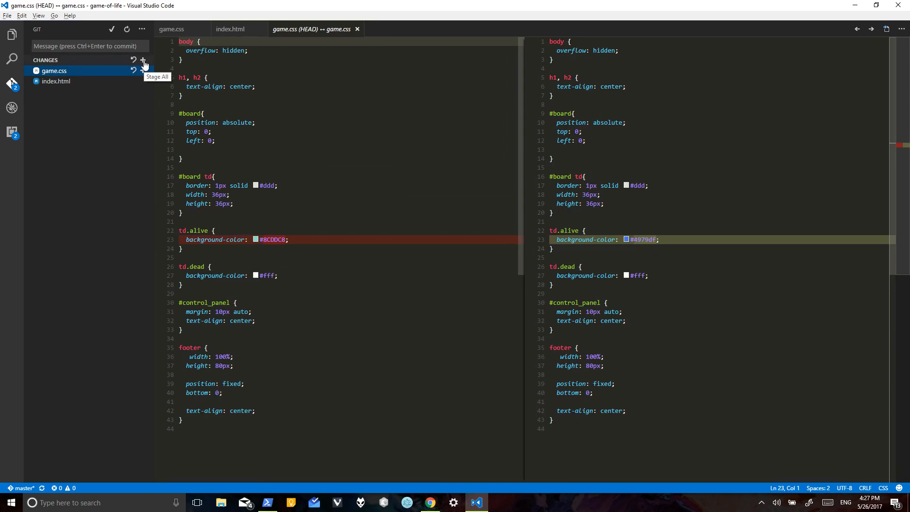
# Step: Stage both changed files, review their diffs, then unstage game.css, leaving only index.html staged
pyautogui.click(143, 60)
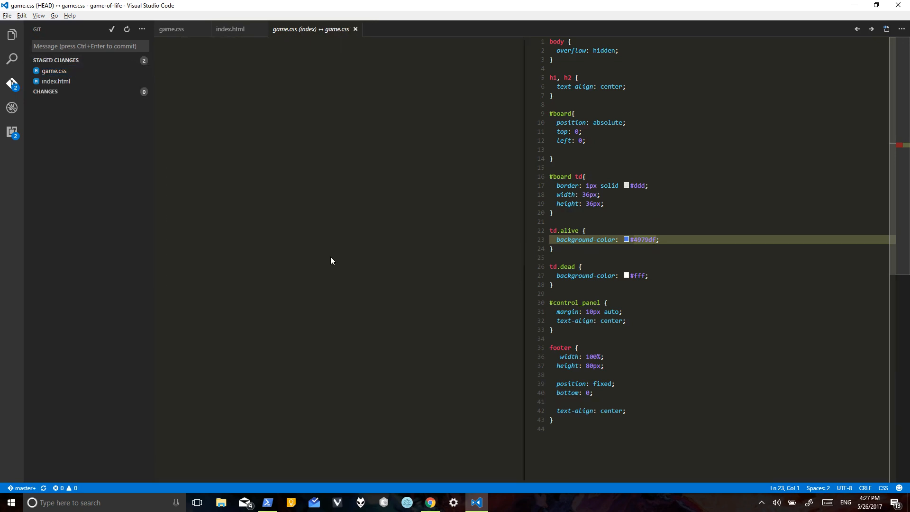
pyautogui.click(53, 70)
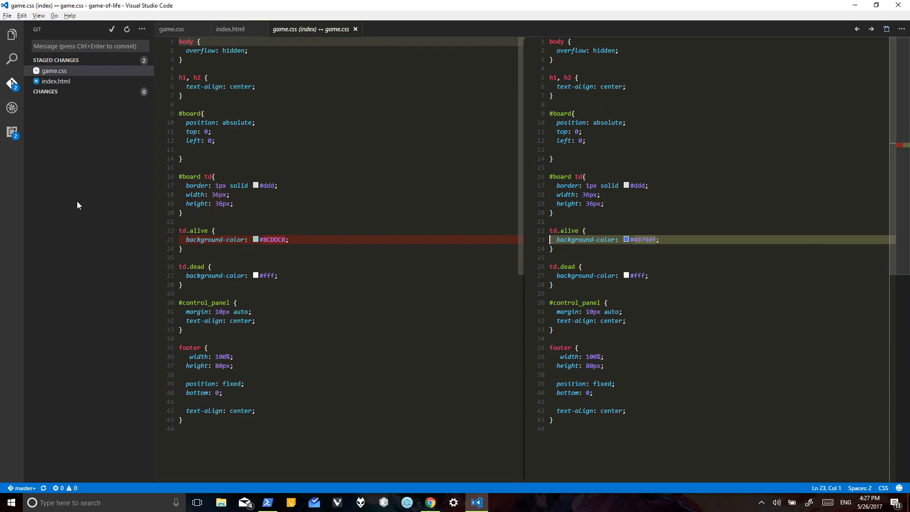
pyautogui.moveTo(91, 200)
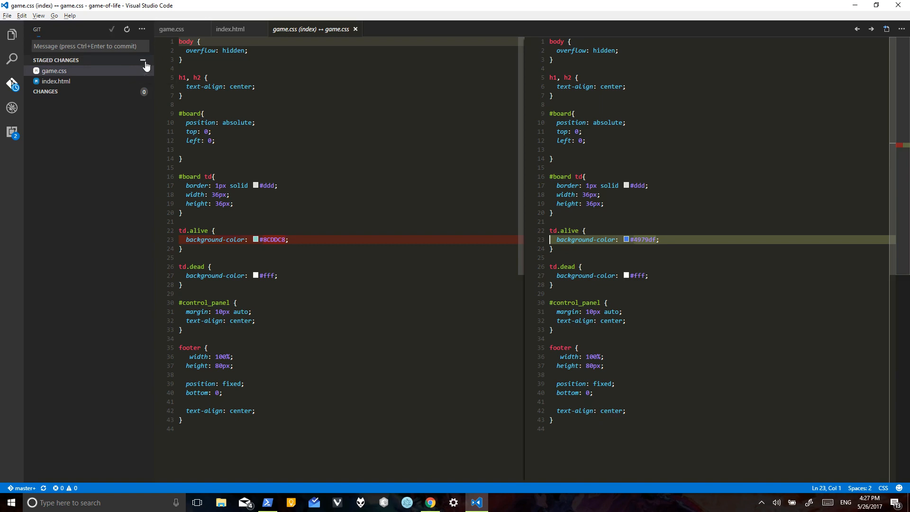
pyautogui.click(143, 58)
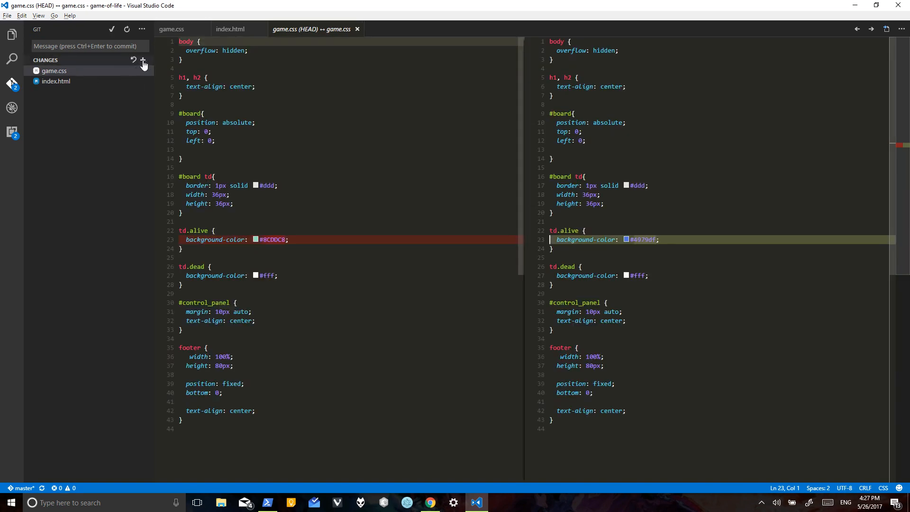
pyautogui.click(143, 60)
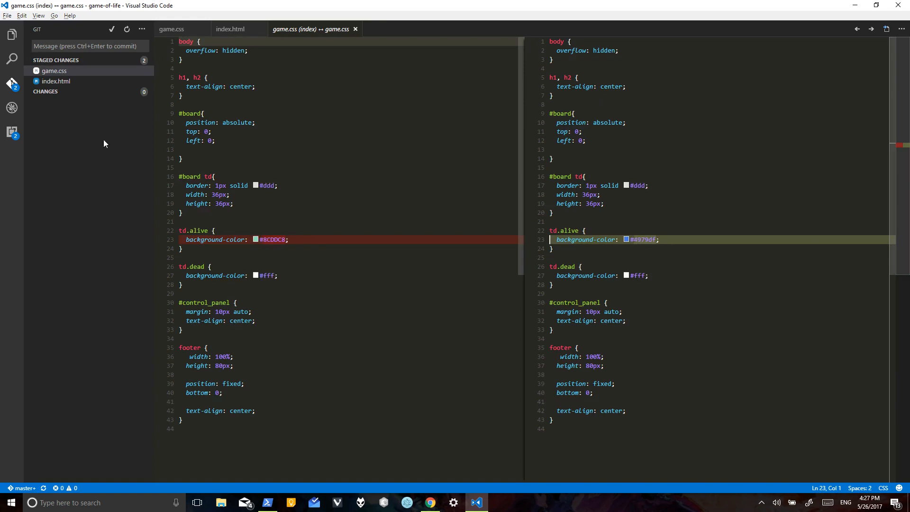
pyautogui.click(56, 81)
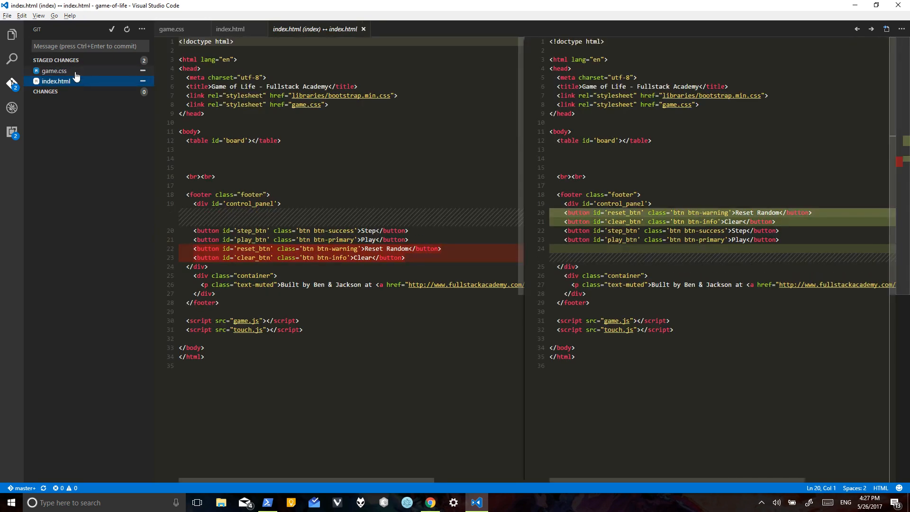
pyautogui.click(54, 70)
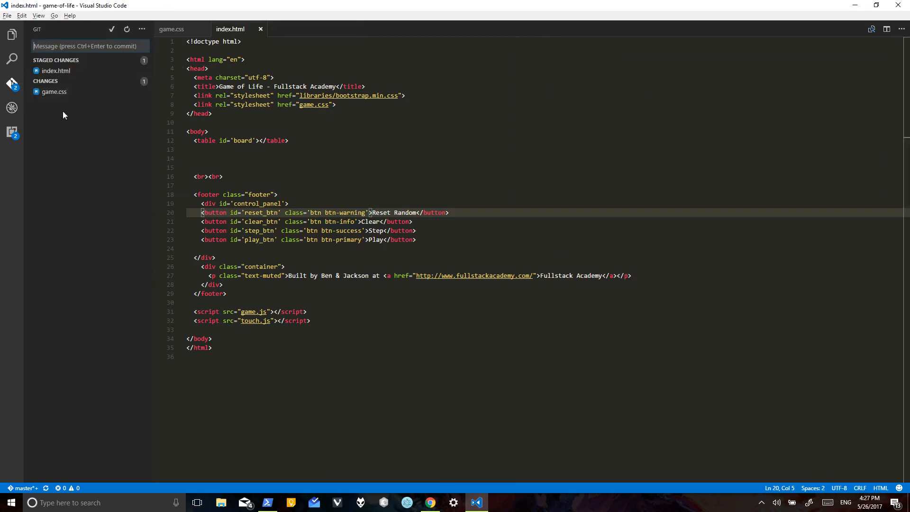
pyautogui.moveTo(70, 76)
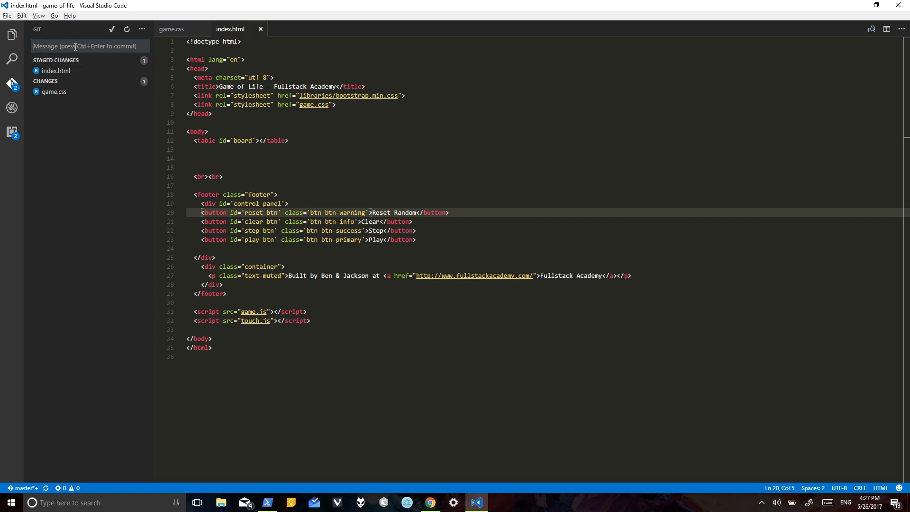
# Step: Commit game.css alone as 'Changed the color', then stage index.html with message 'changed button order'
pyautogui.click(54, 91)
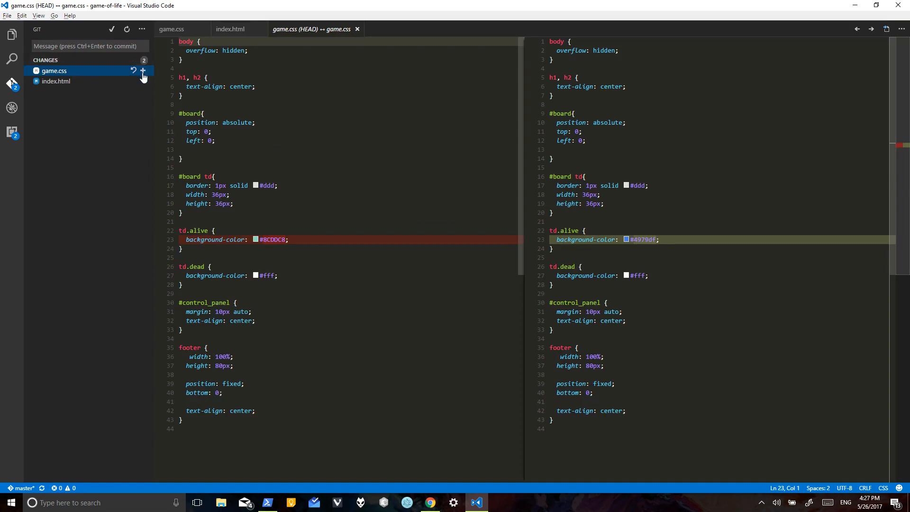
pyautogui.click(143, 70)
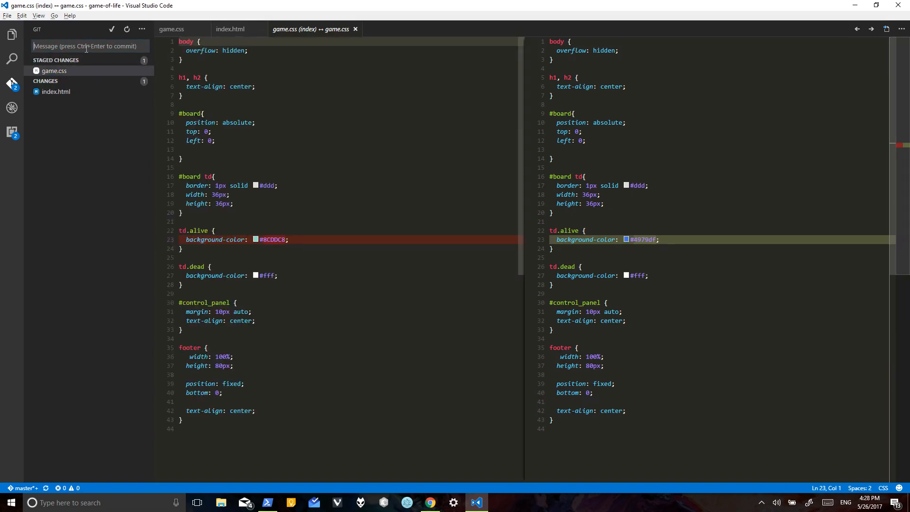
pyautogui.write('Changed the color')
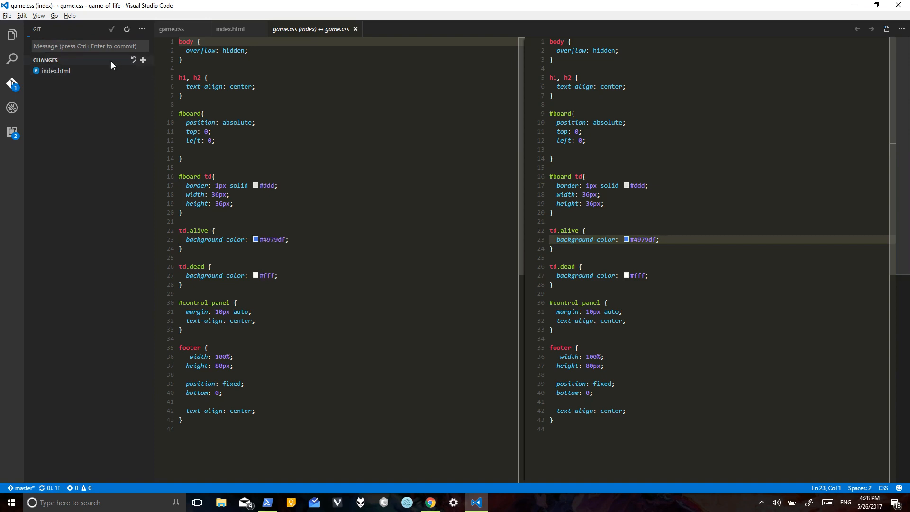
pyautogui.click(143, 60)
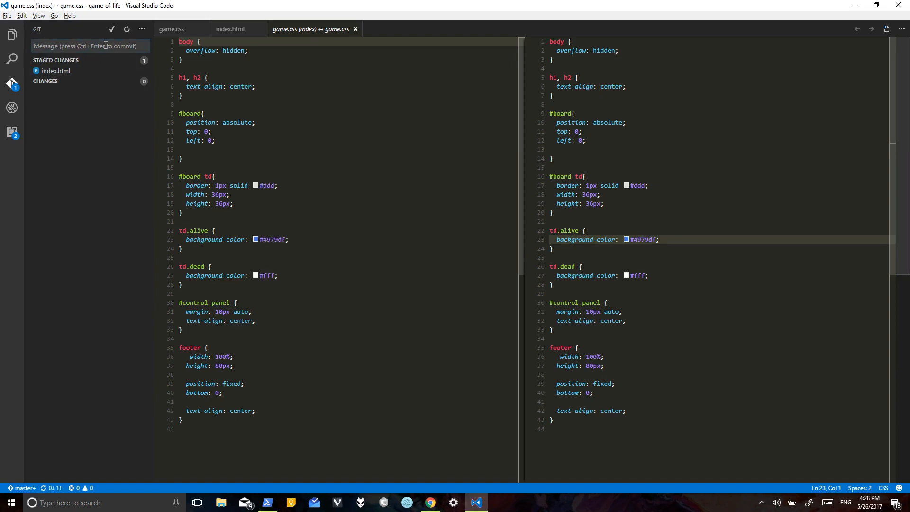
pyautogui.write('changed button order')
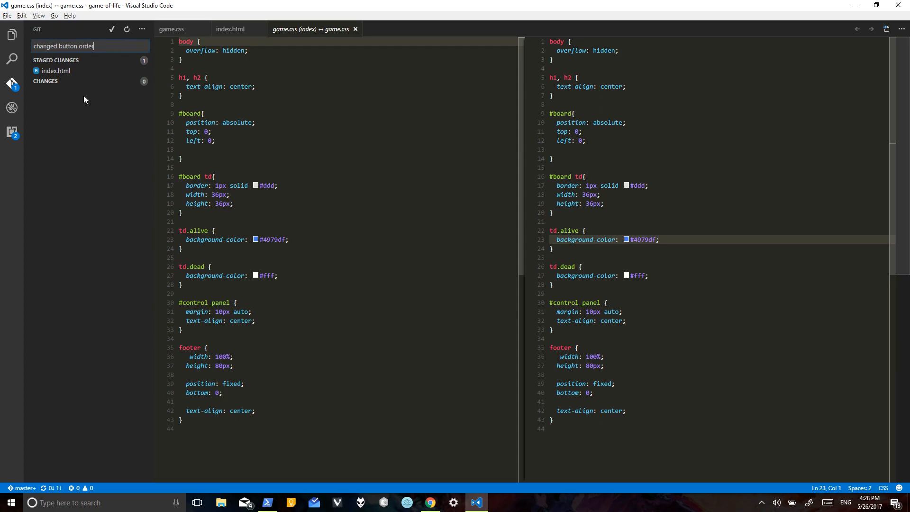
# Step: Review the index.html diff and commit the button reorder as 'changed button order'
pyautogui.click(52, 70)
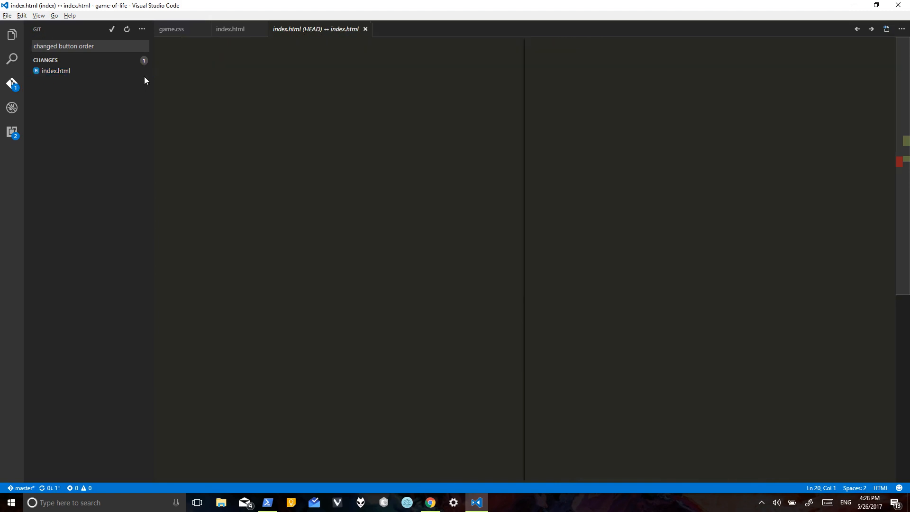
pyautogui.click(55, 70)
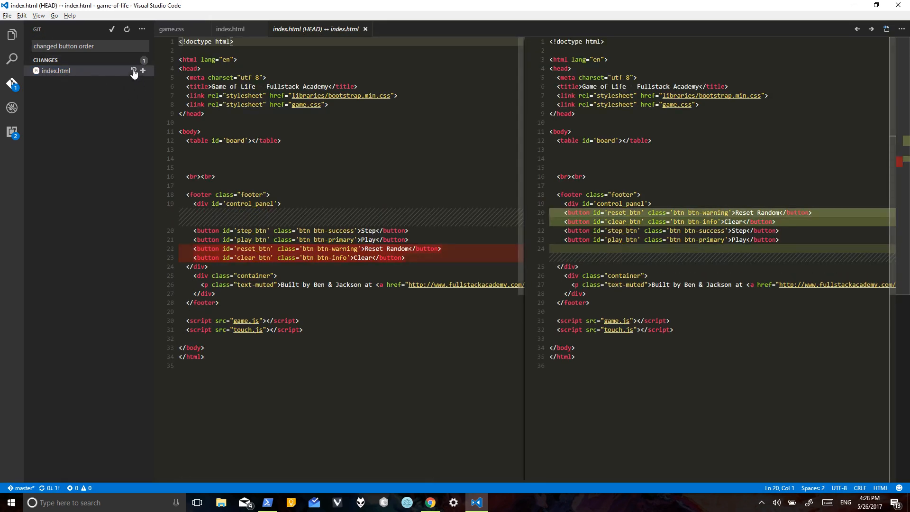
pyautogui.moveTo(132, 71)
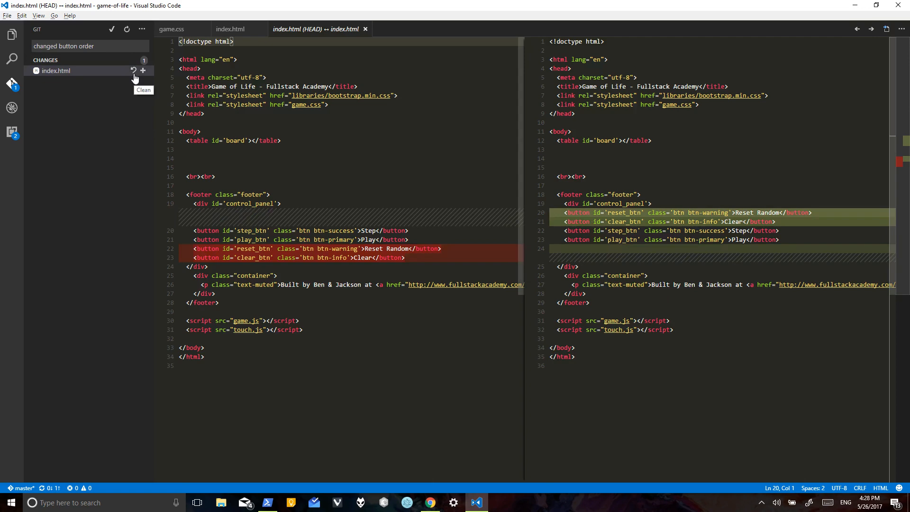
pyautogui.moveTo(153, 74)
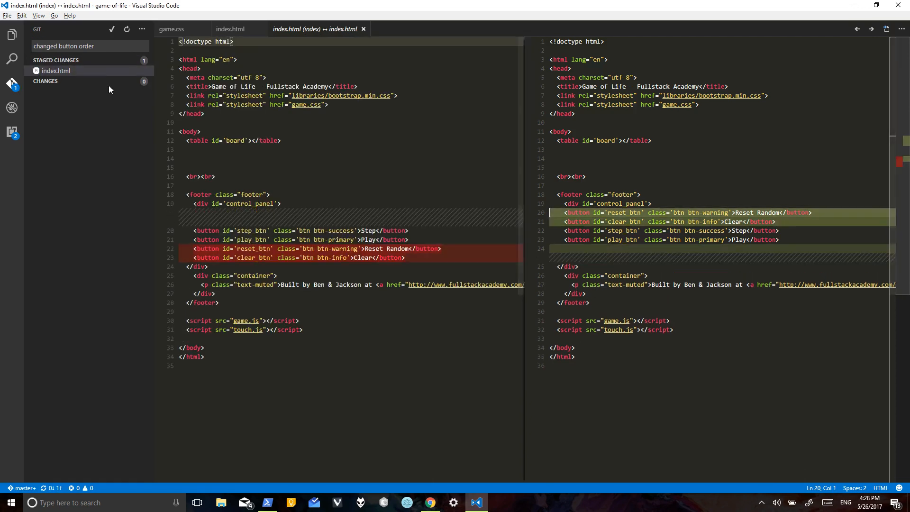
pyautogui.click(90, 46)
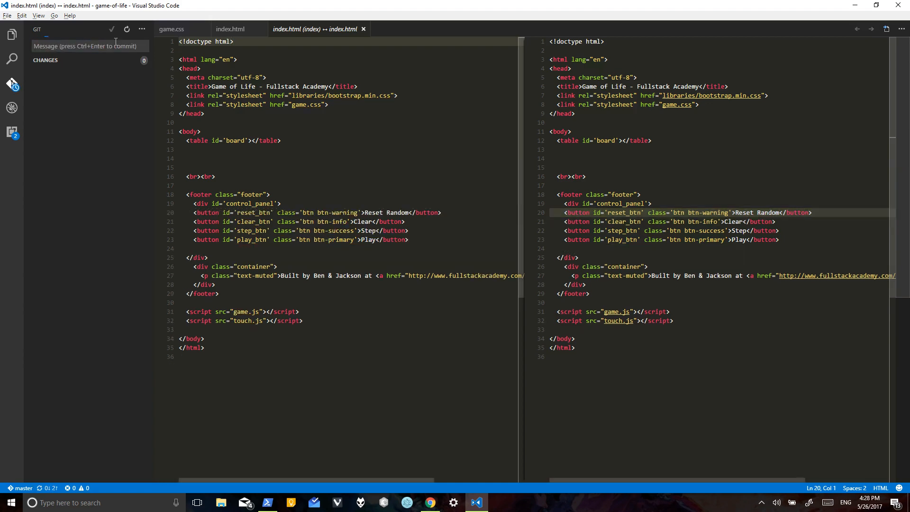
pyautogui.click(10, 32)
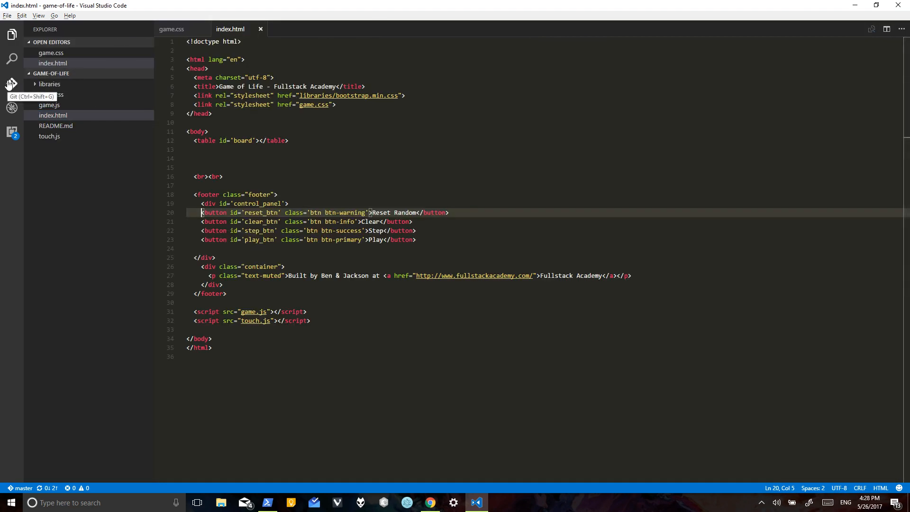
# Step: Push both commits to GitHub master from the integrated terminal, then hide the terminal
pyautogui.click(11, 84)
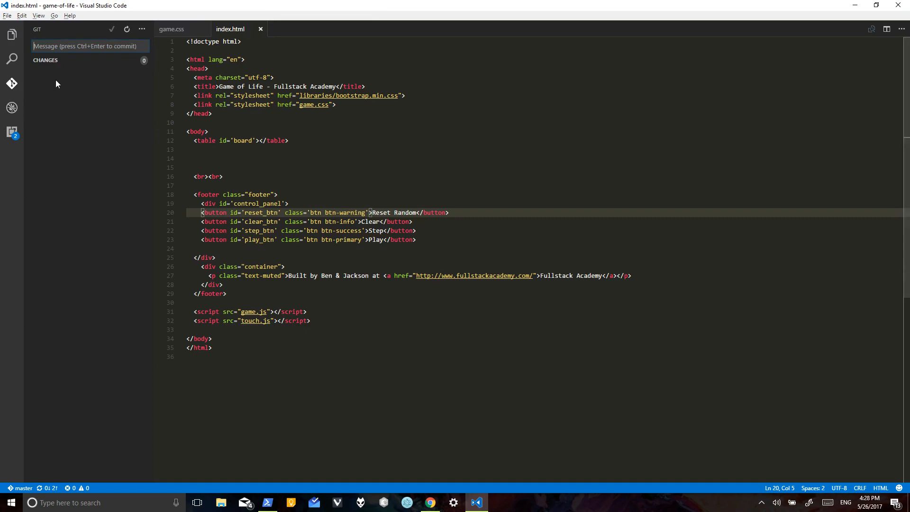
pyautogui.click(142, 29)
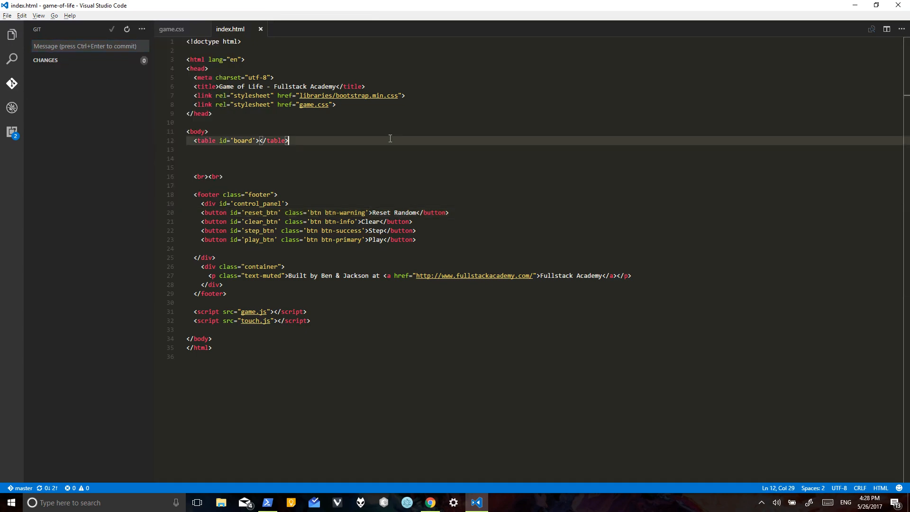
pyautogui.press('ctrl+`')
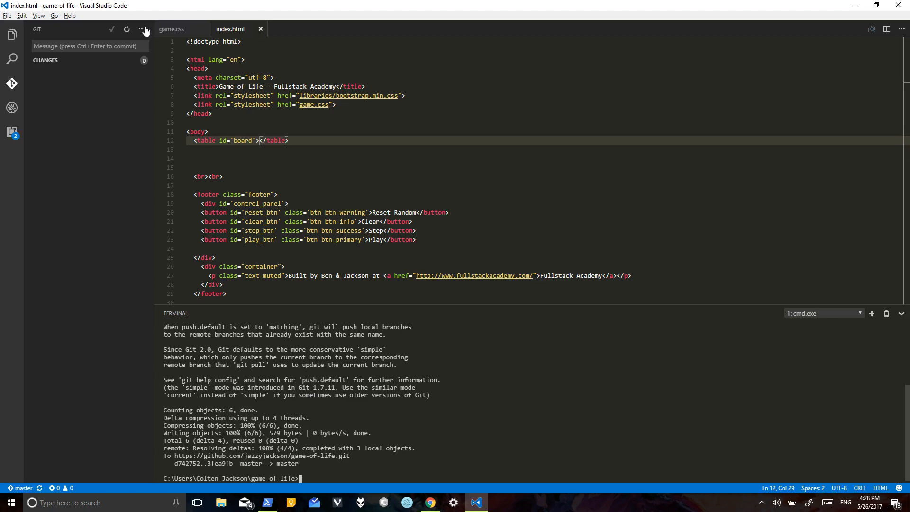
pyautogui.click(141, 29)
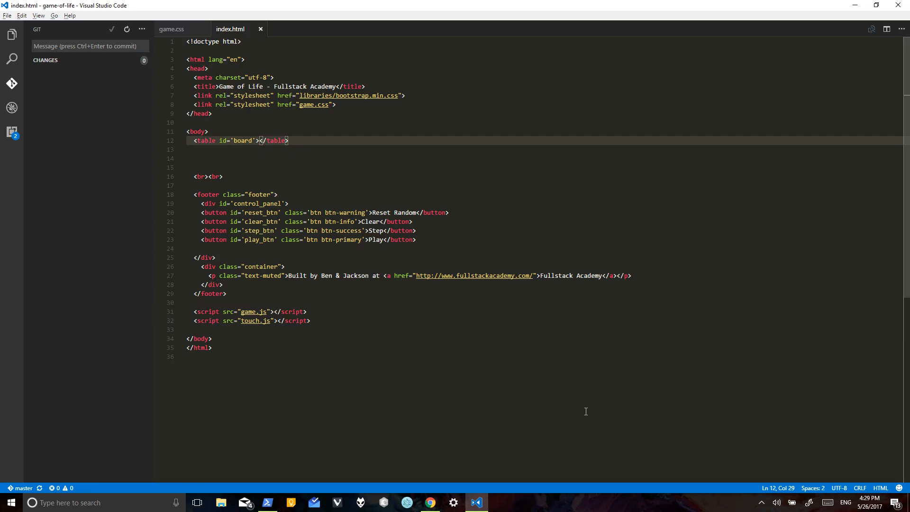
# Step: Run git reflog to list the clone plus 'Changed the color' and 'changed button order'
pyautogui.click(12, 83)
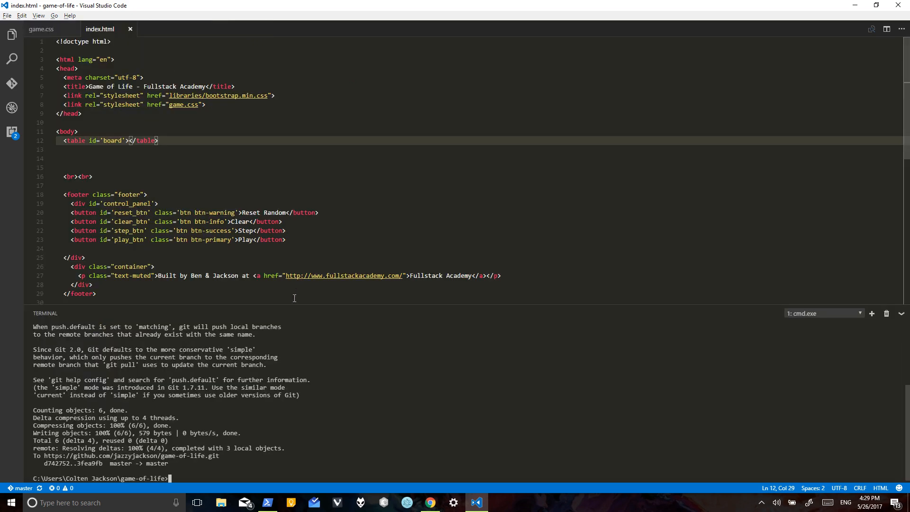
pyautogui.write('git reflog')
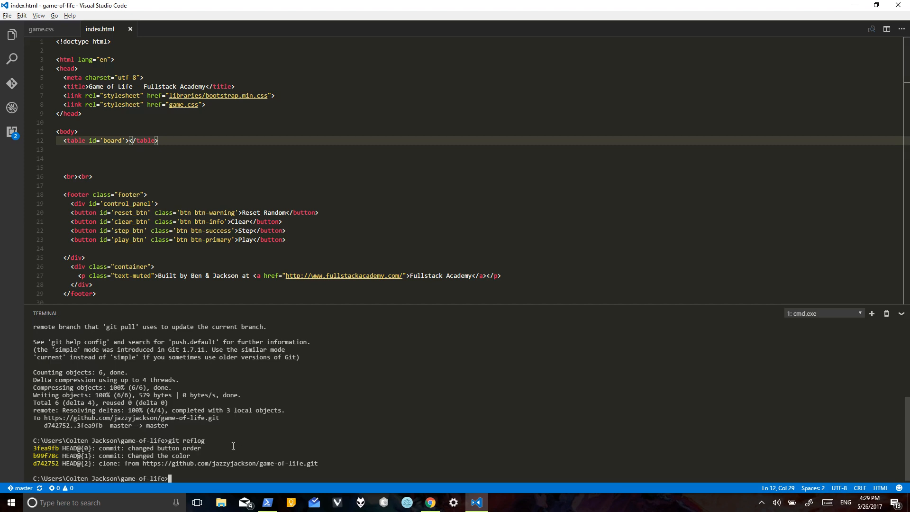
pyautogui.moveTo(280, 447)
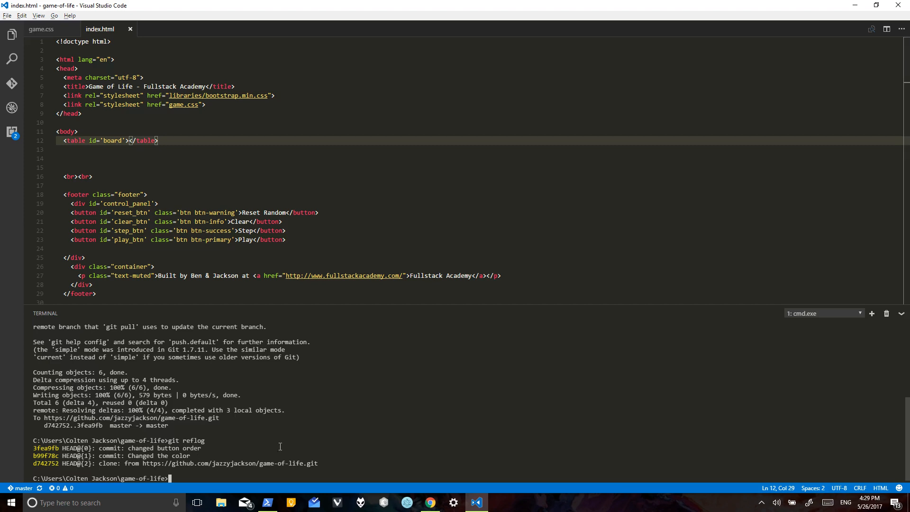
pyautogui.press('Return')
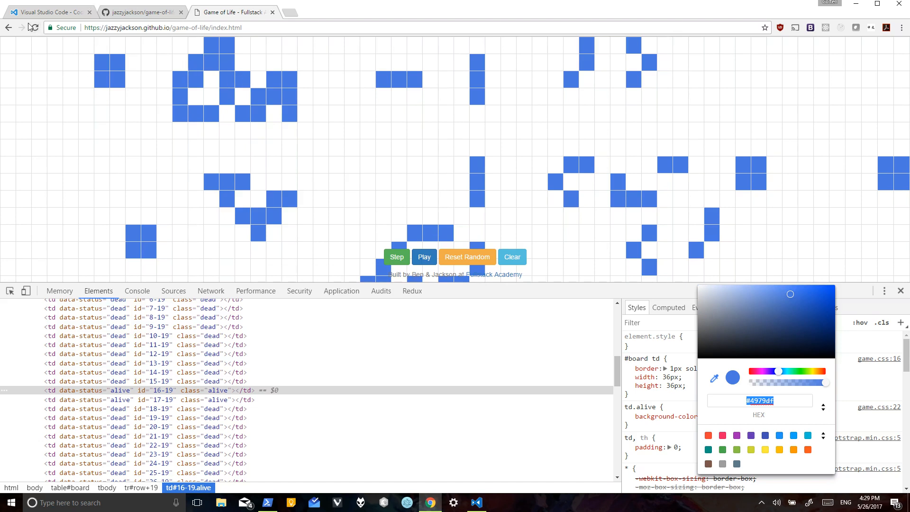
# Step: Reload the GitHub Pages site to confirm blue cells and reordered buttons, then return to VS Code
pyautogui.click(424, 257)
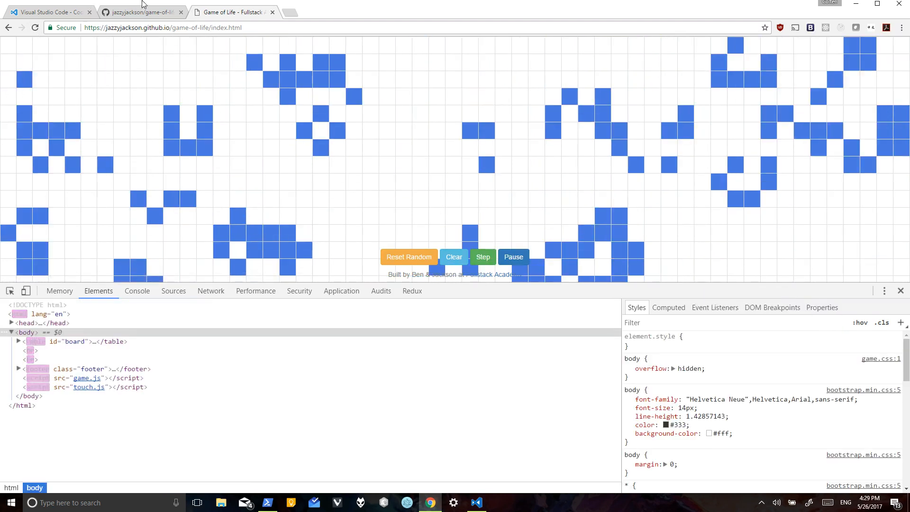
pyautogui.click(142, 10)
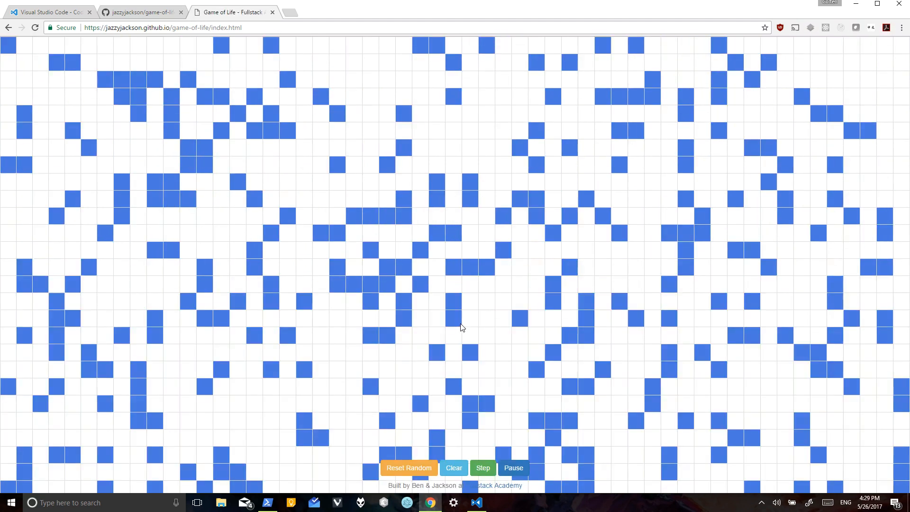
pyautogui.click(476, 502)
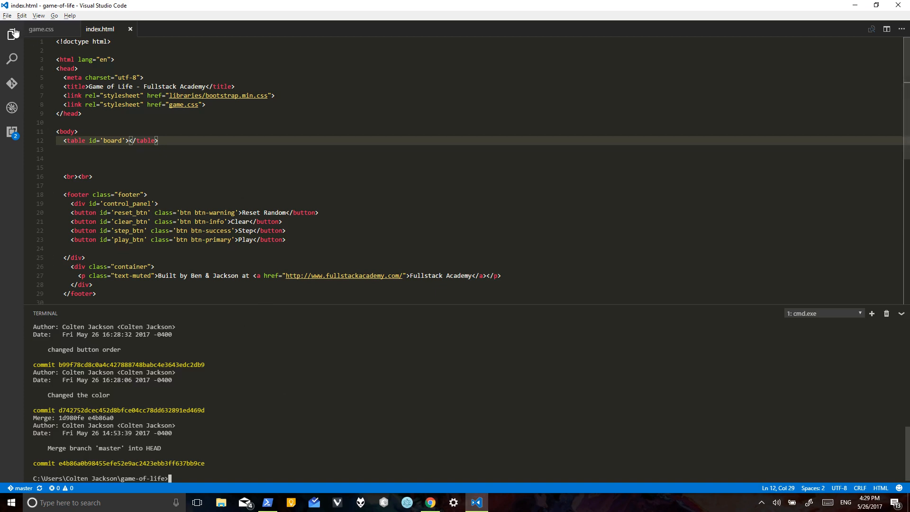
pyautogui.click(11, 28)
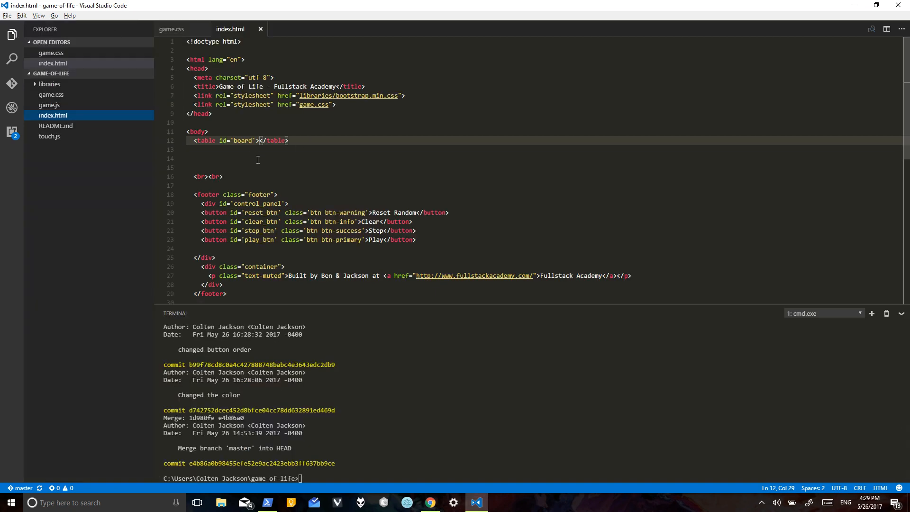